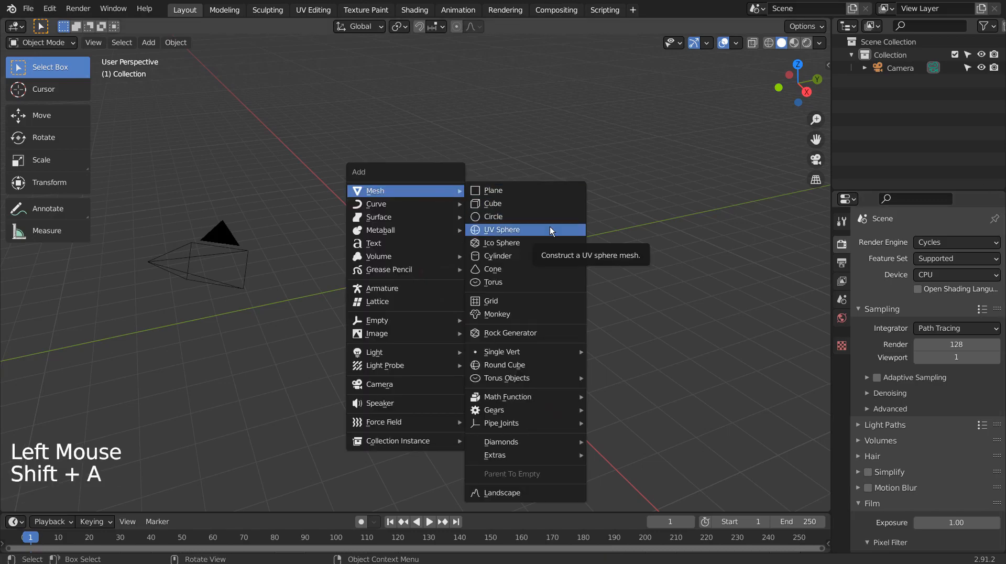
Add a UV Sphere, zoom close and enter Edit Mode on its mesh
click(502, 230)
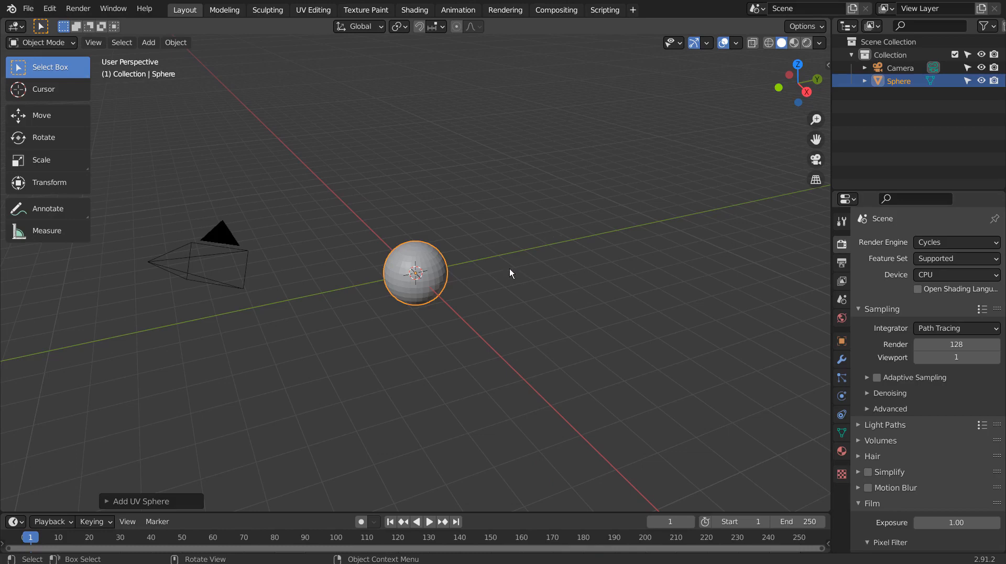
scroll(up, 3)
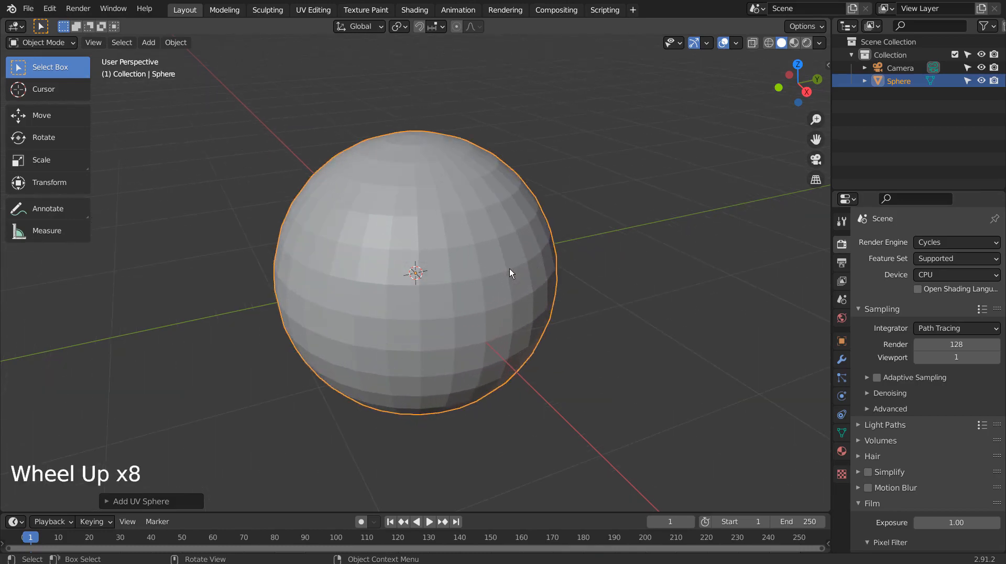
scroll(up, 3)
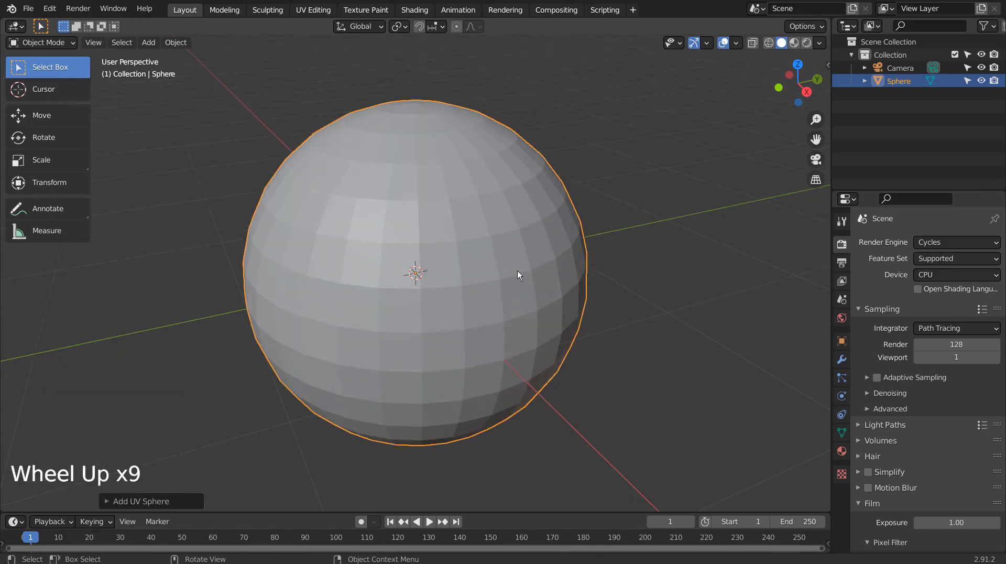
key(Tab)
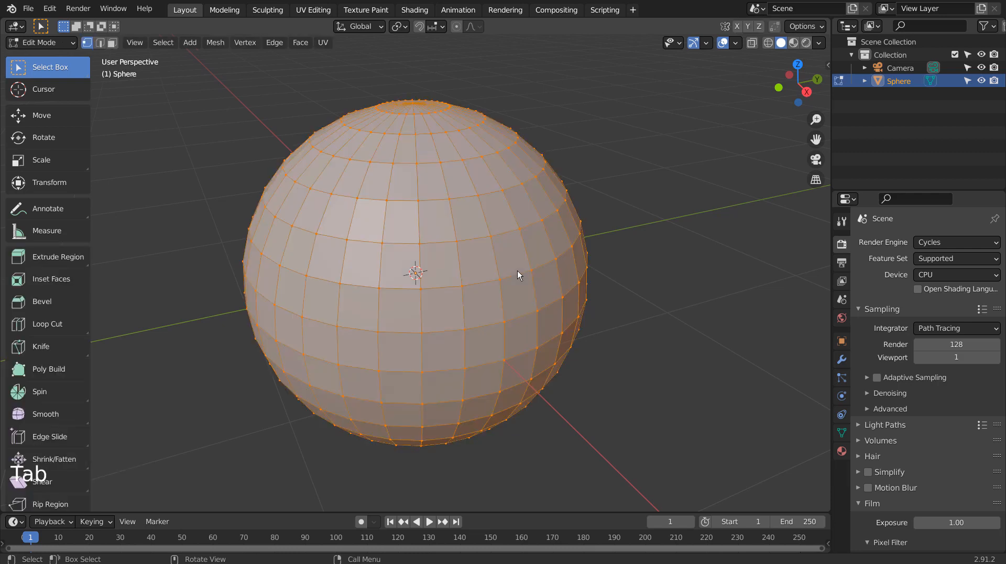
mouse_move(536, 288)
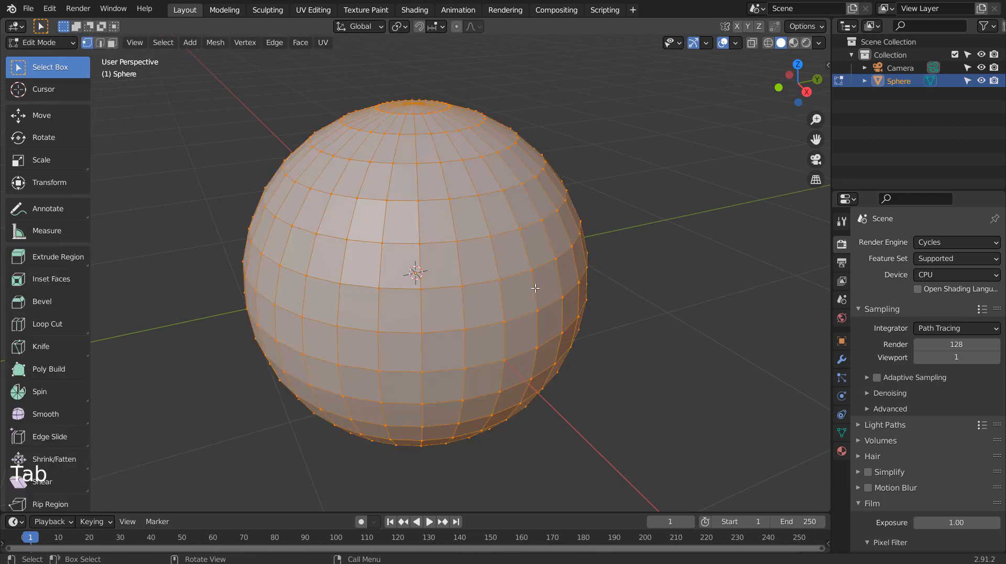
click(634, 345)
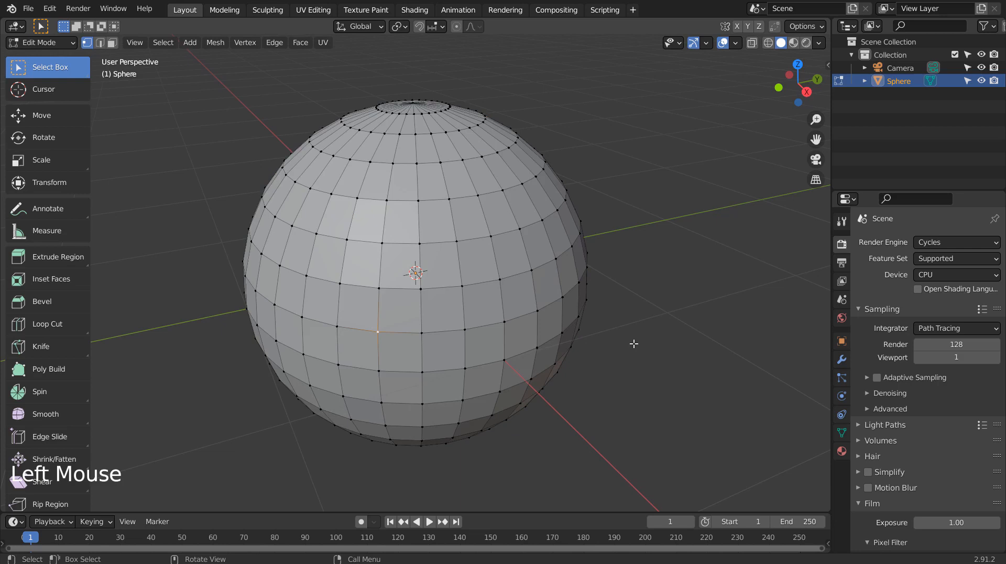
mouse_move(518, 335)
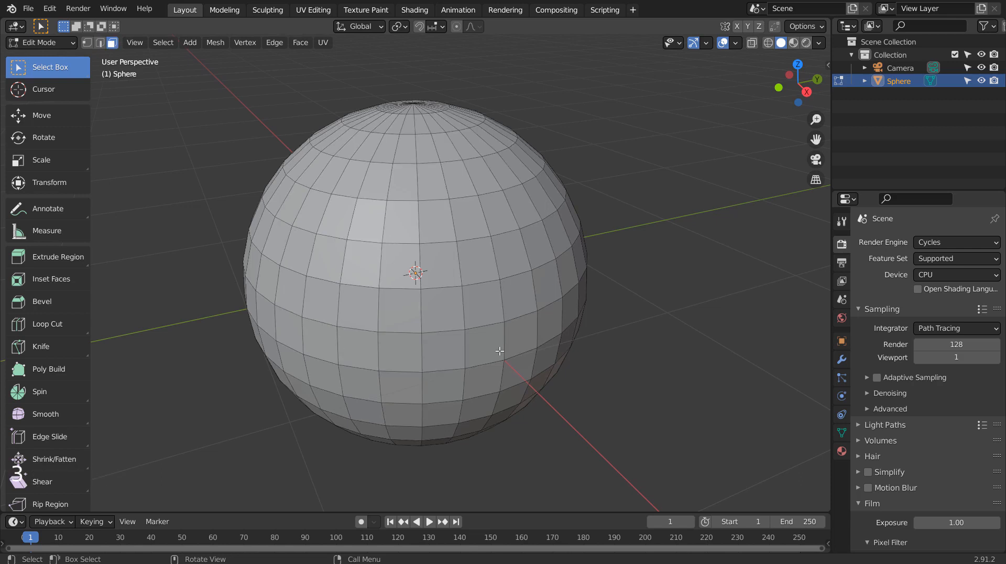
click(398, 312)
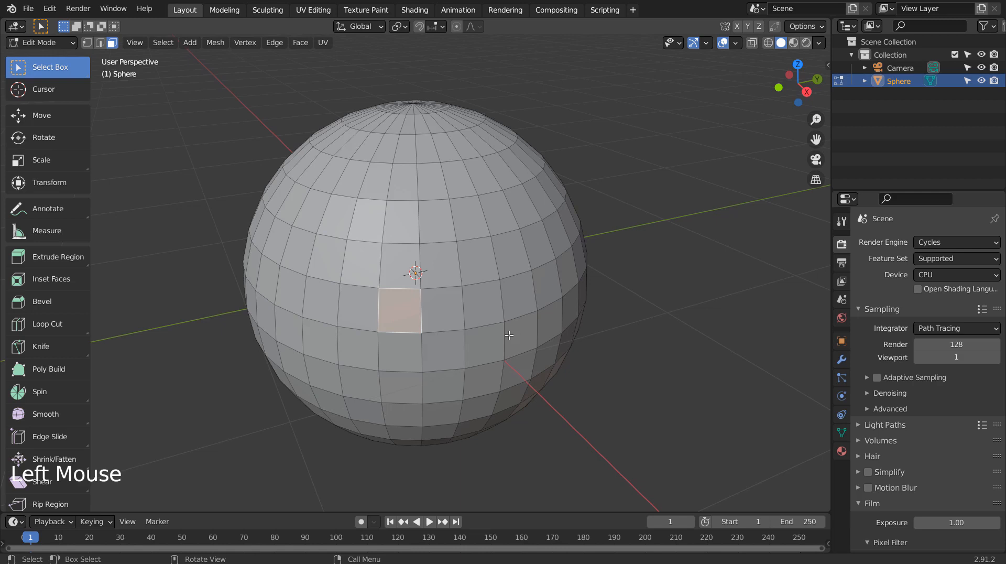
click(438, 224)
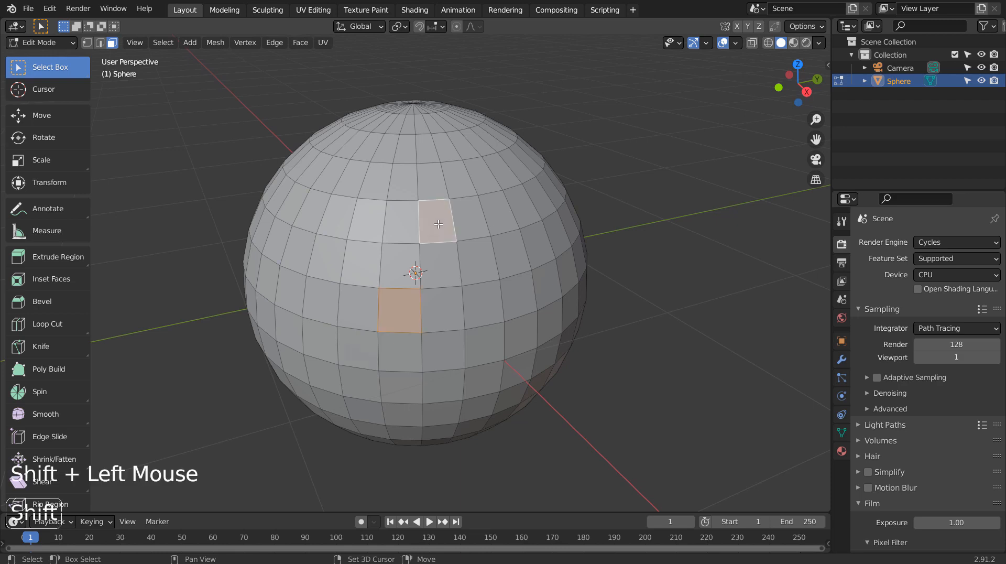
click(517, 296)
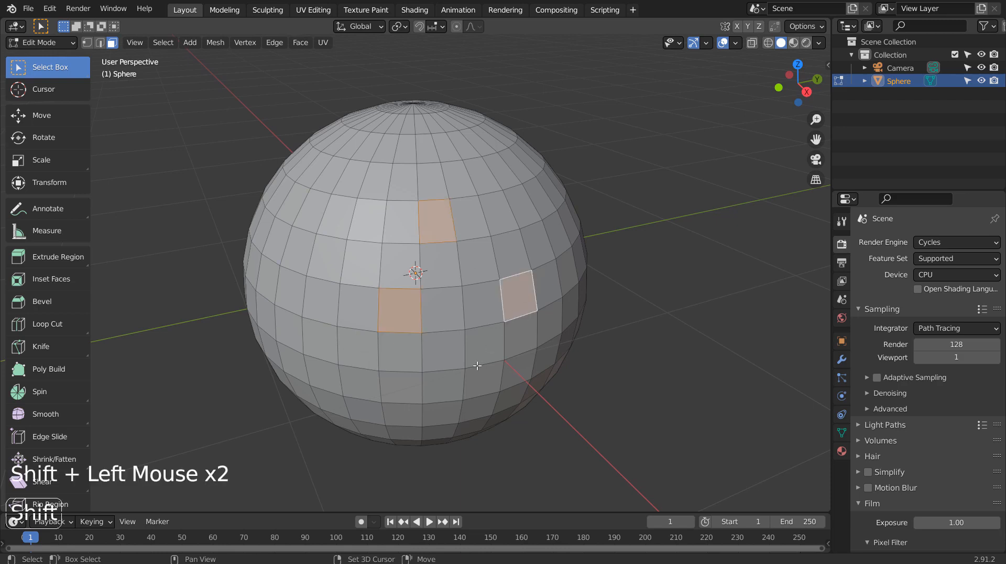
click(502, 386)
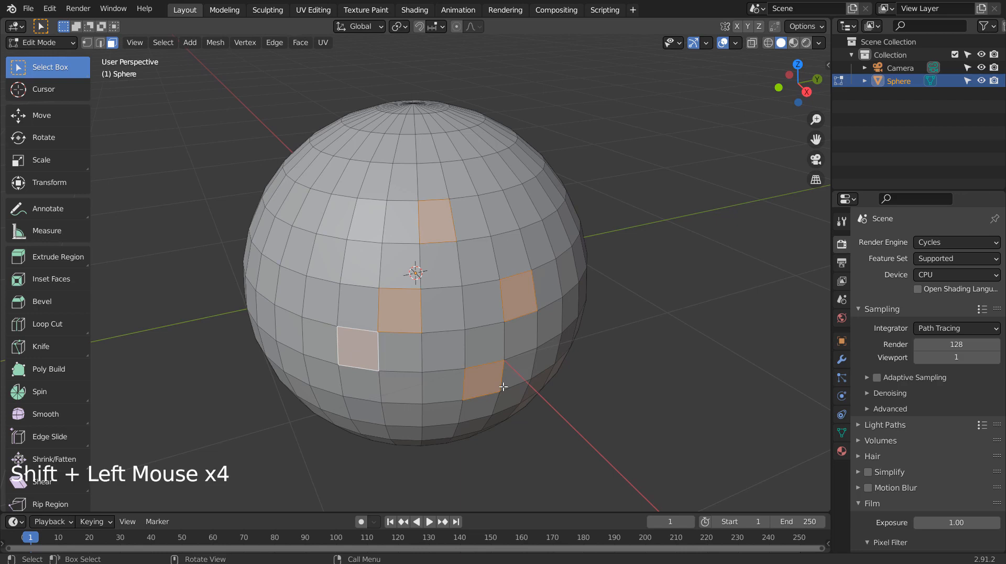
mouse_move(696, 233)
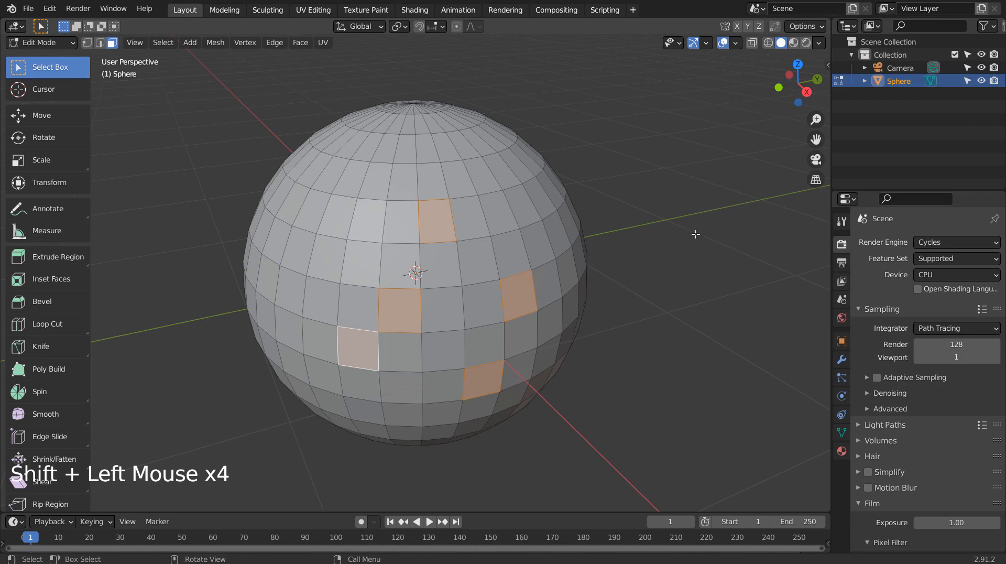
click(722, 223)
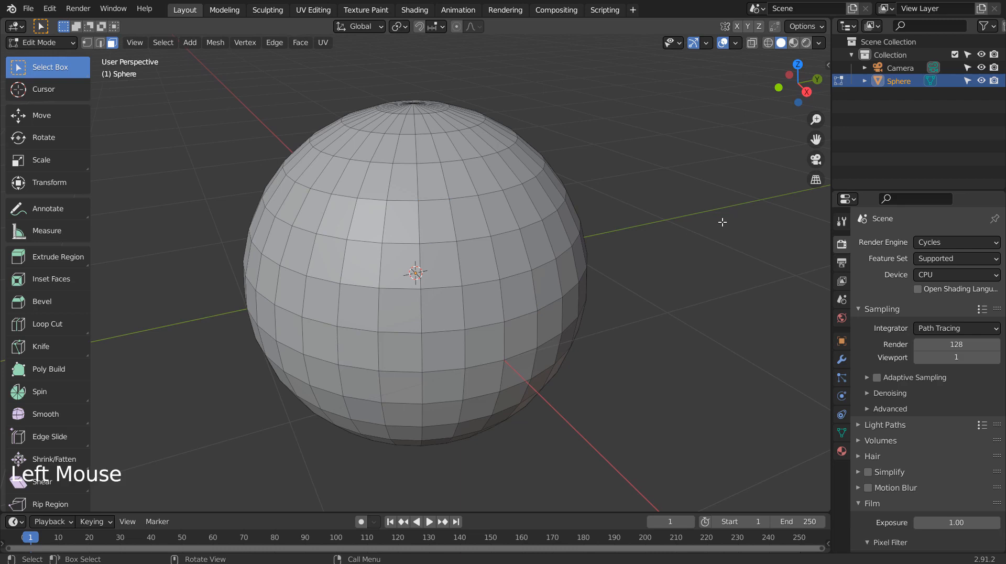
click(398, 312)
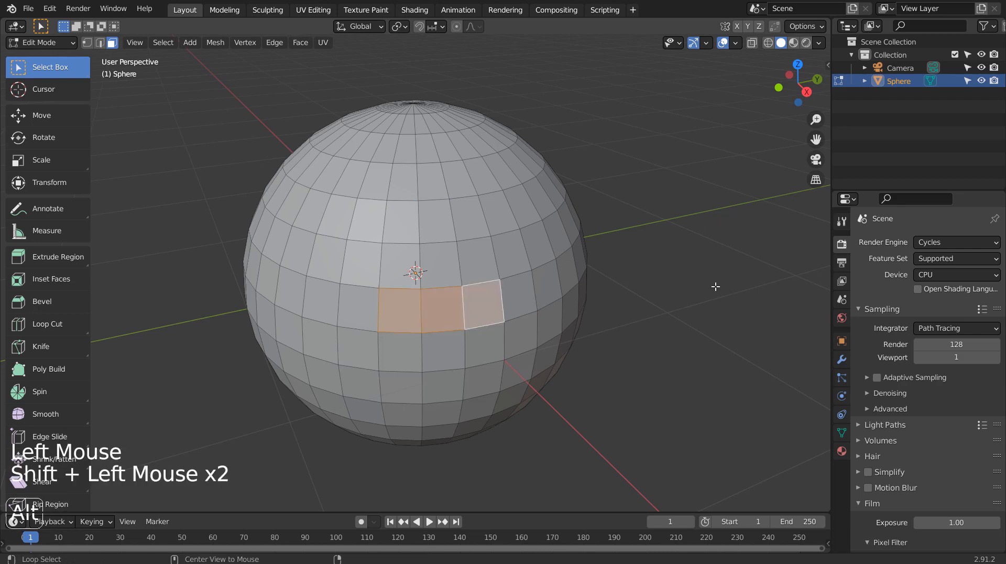
key(alt+a)
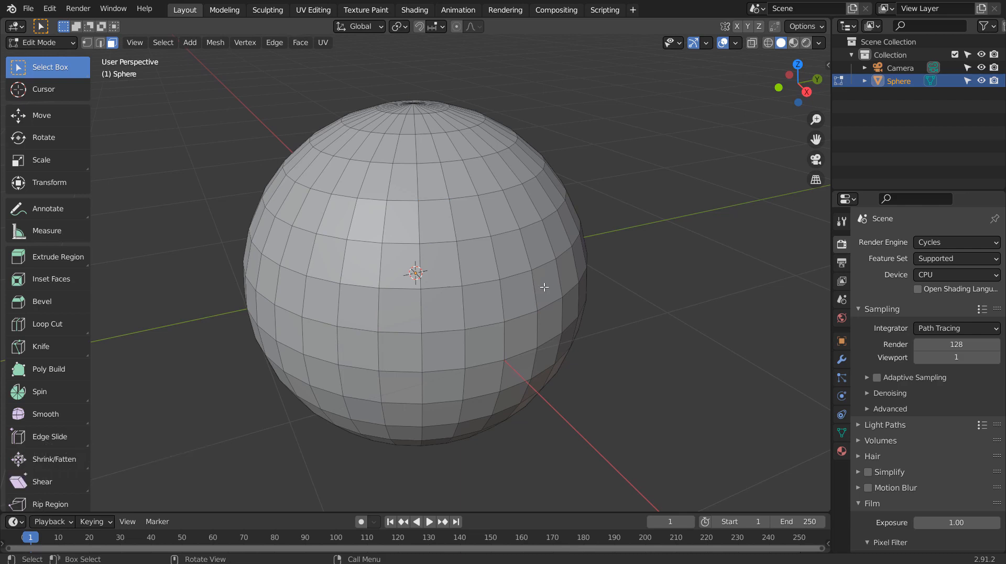
Select a left face then Ctrl-pick the shortest path of faces to a distant right face
click(327, 305)
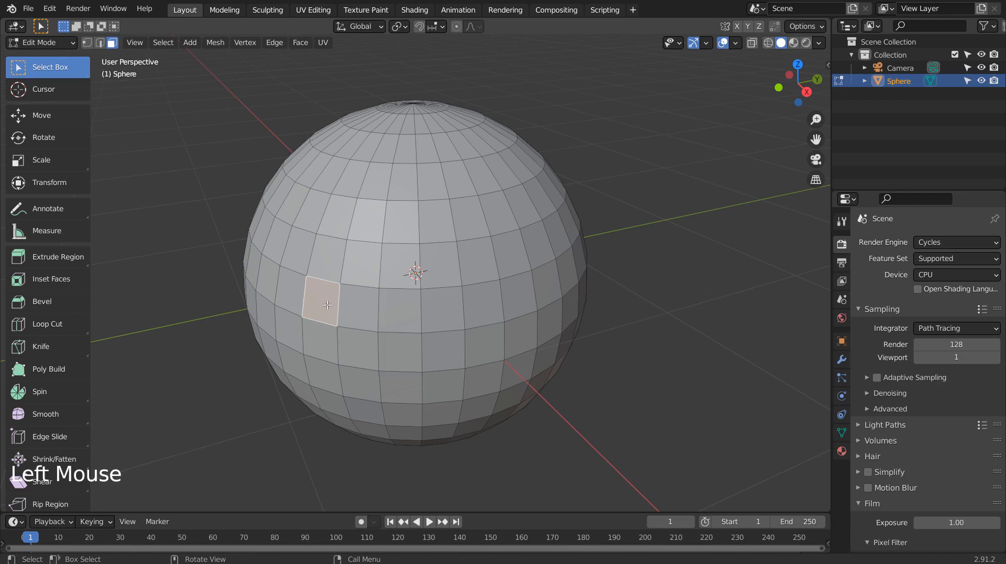
mouse_move(427, 304)
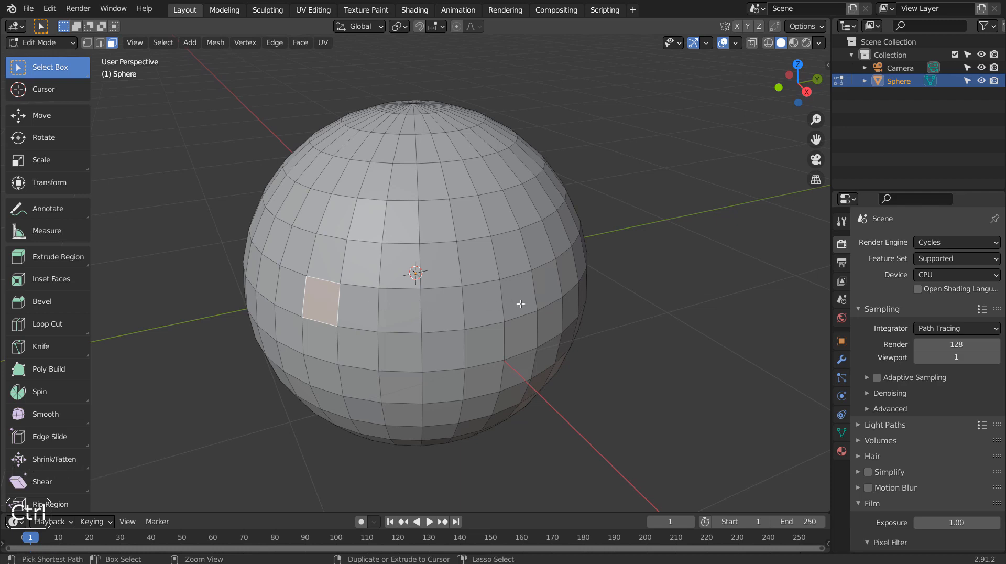
click(520, 304)
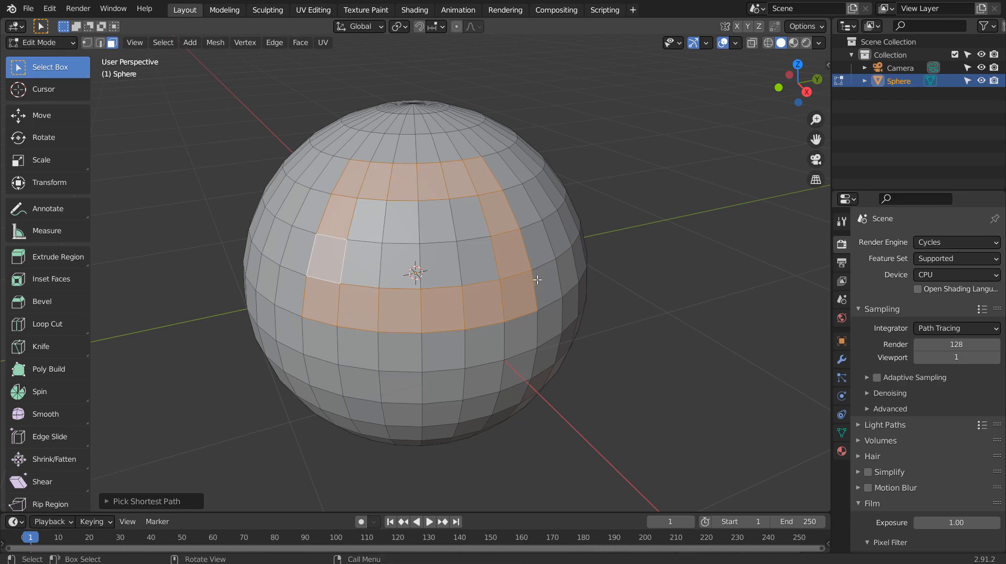
click(353, 306)
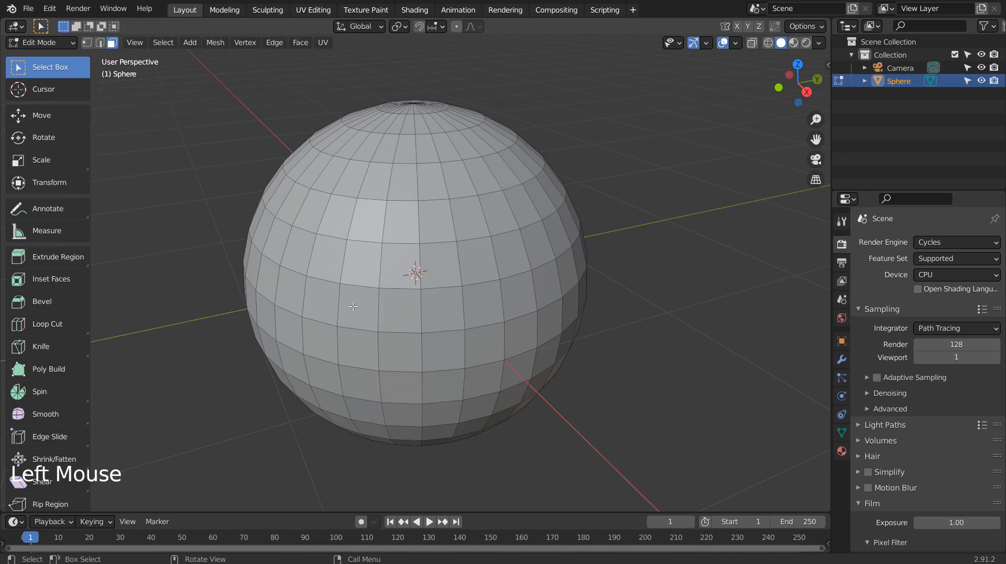
scroll(up, 3)
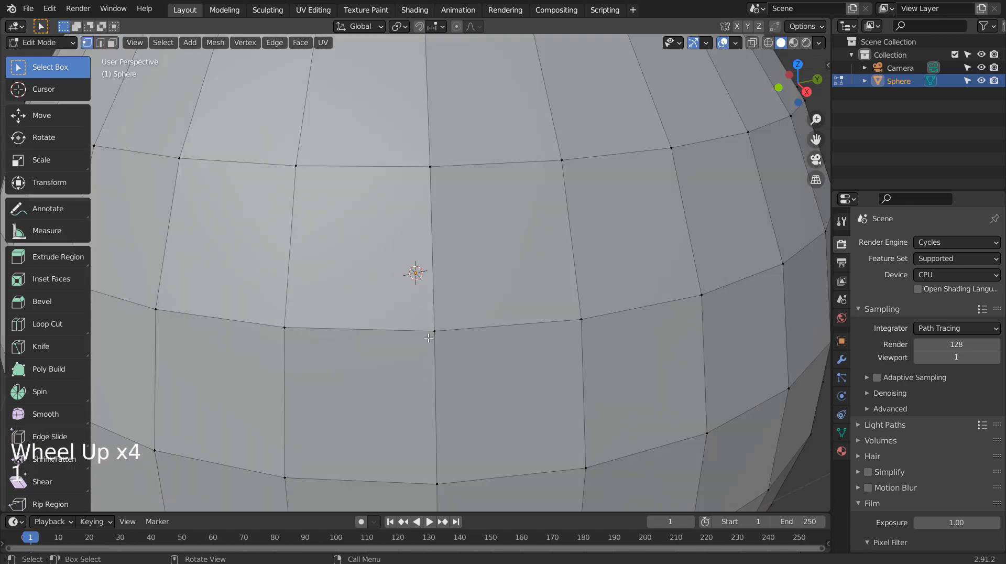
mouse_move(509, 321)
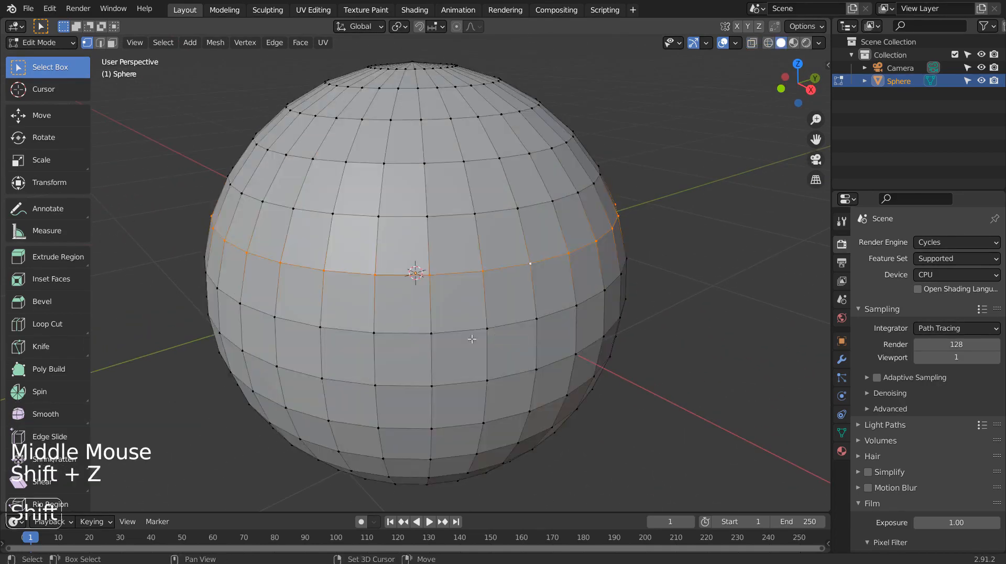
scroll(up, 3)
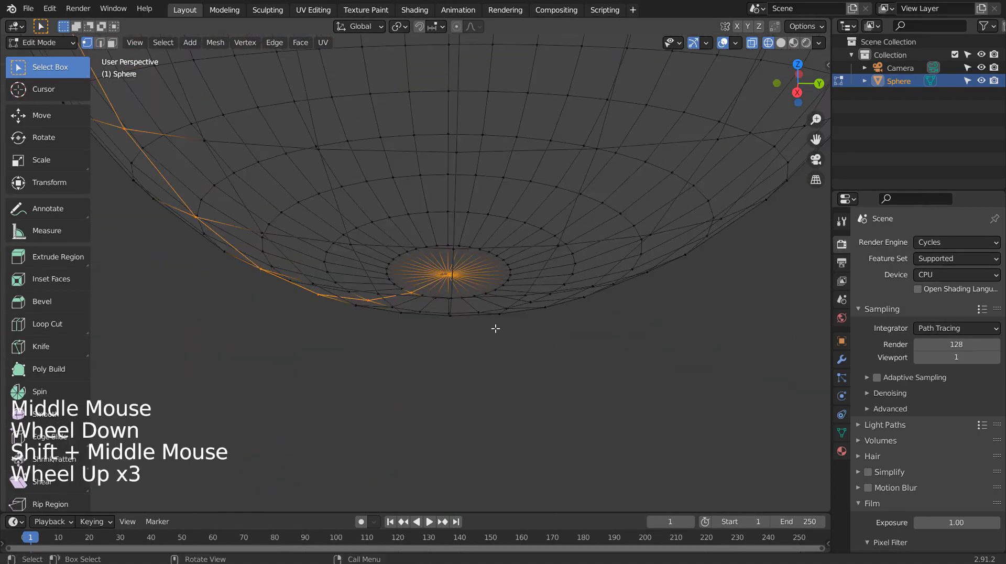
scroll(up, 3)
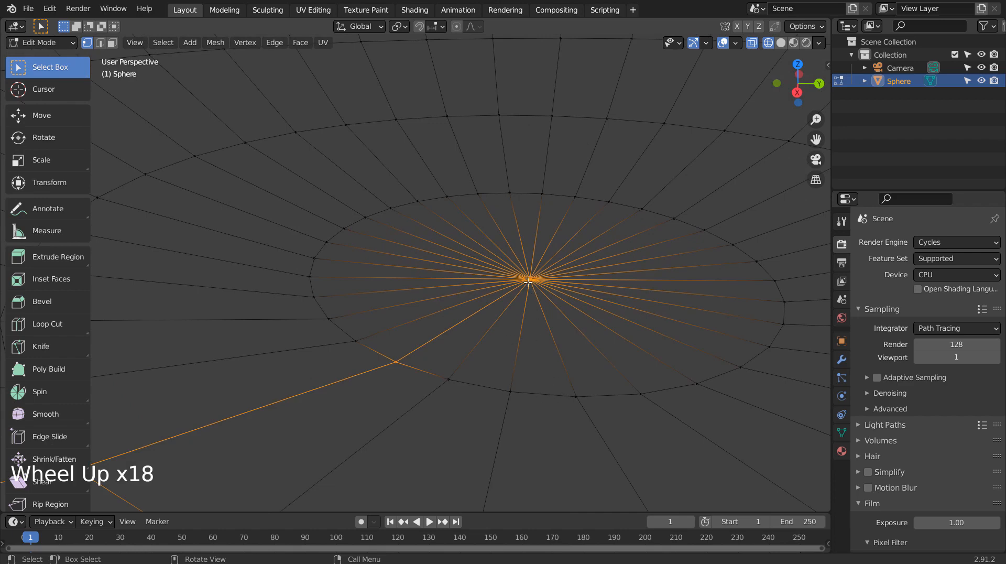
scroll(down, 3)
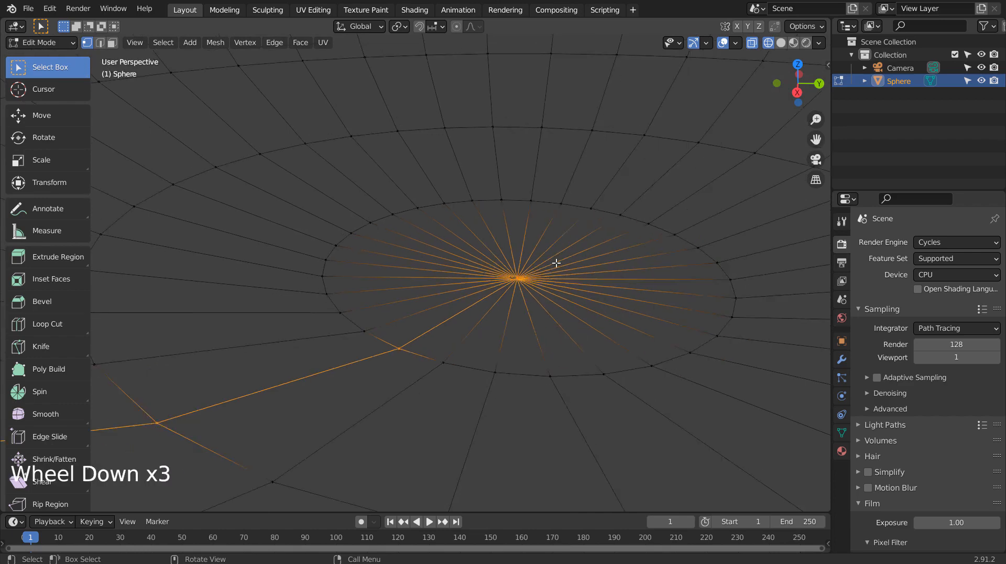
scroll(down, 3)
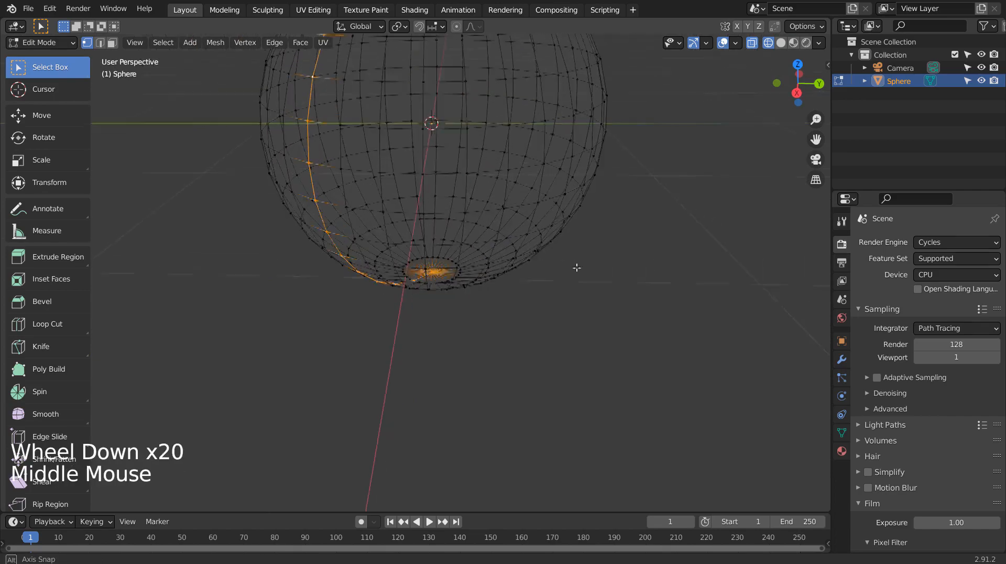
scroll(down, 3)
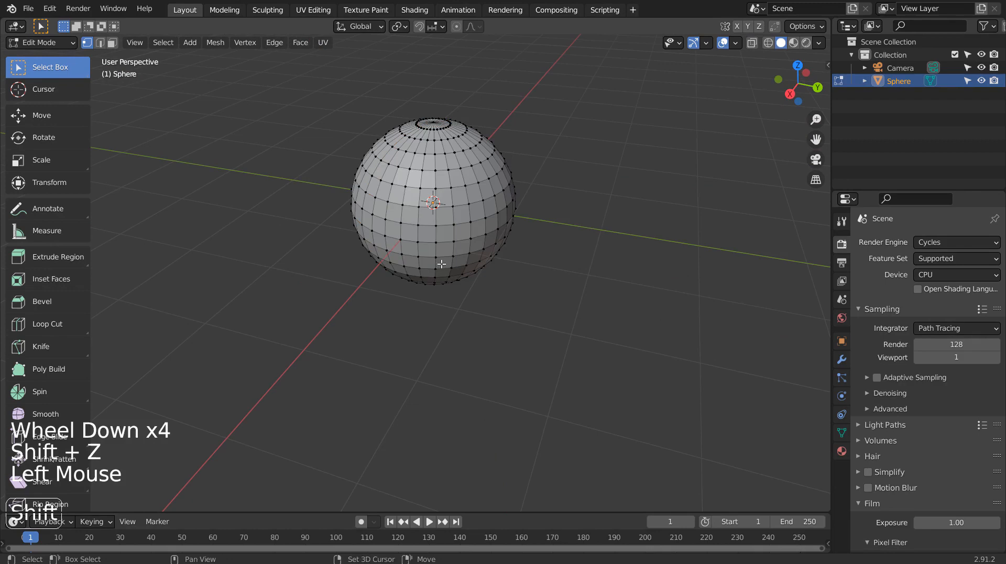
scroll(up, 3)
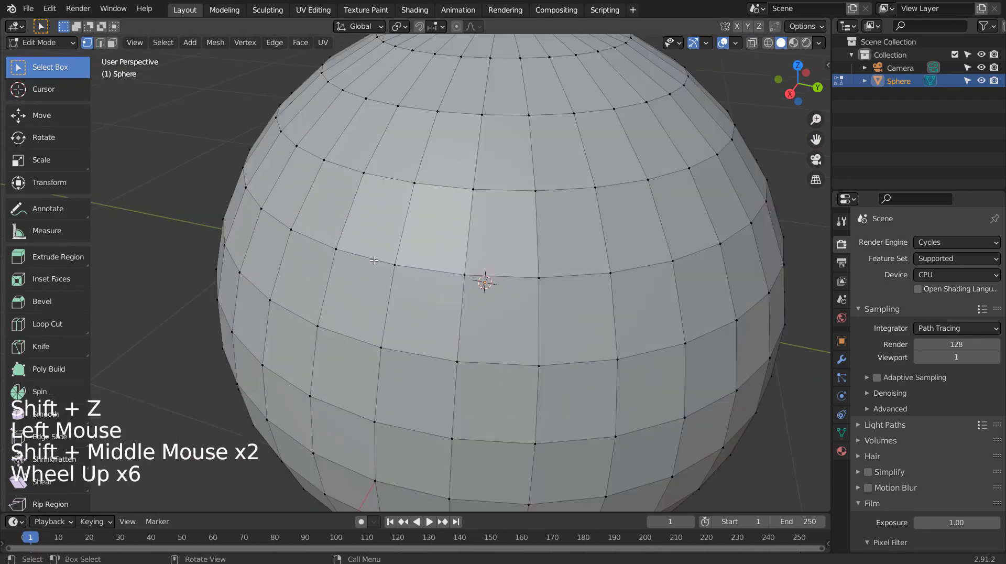
click(348, 249)
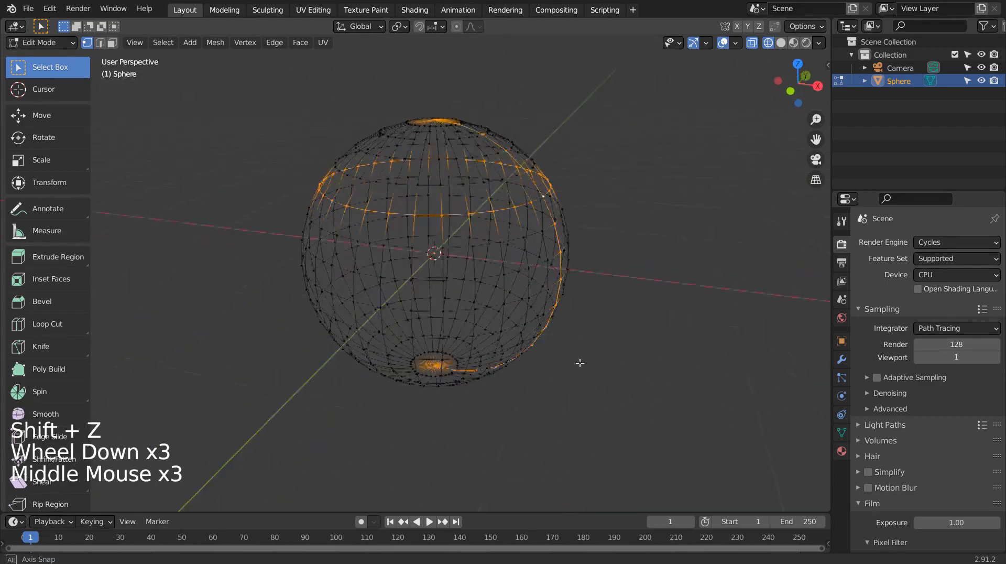
scroll(up, 3)
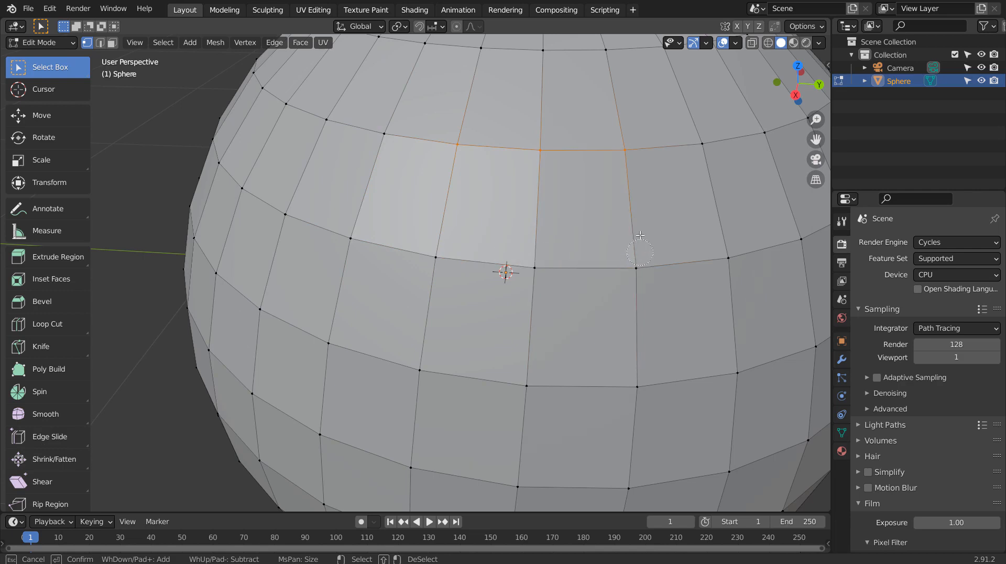
mouse_move(491, 142)
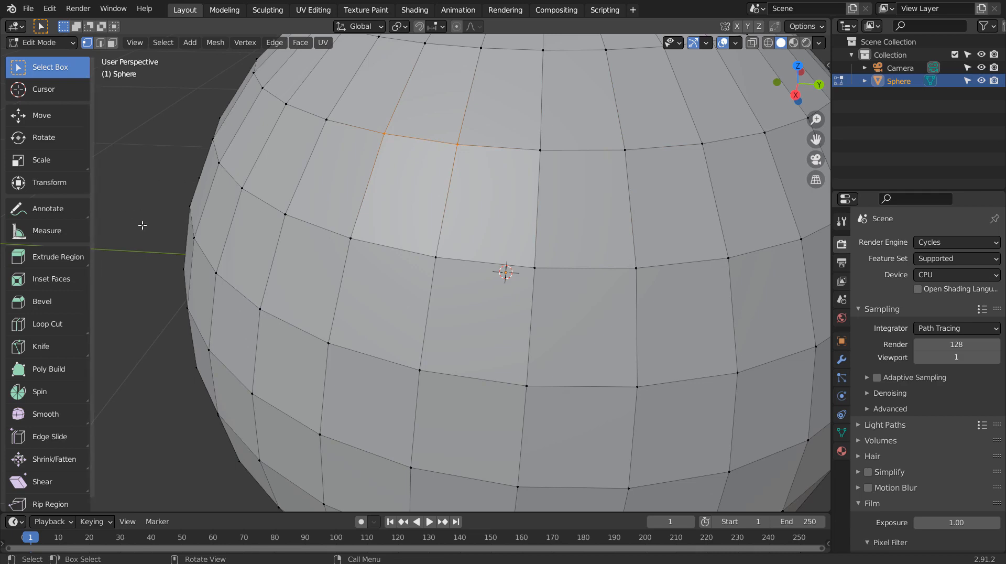
key(c)
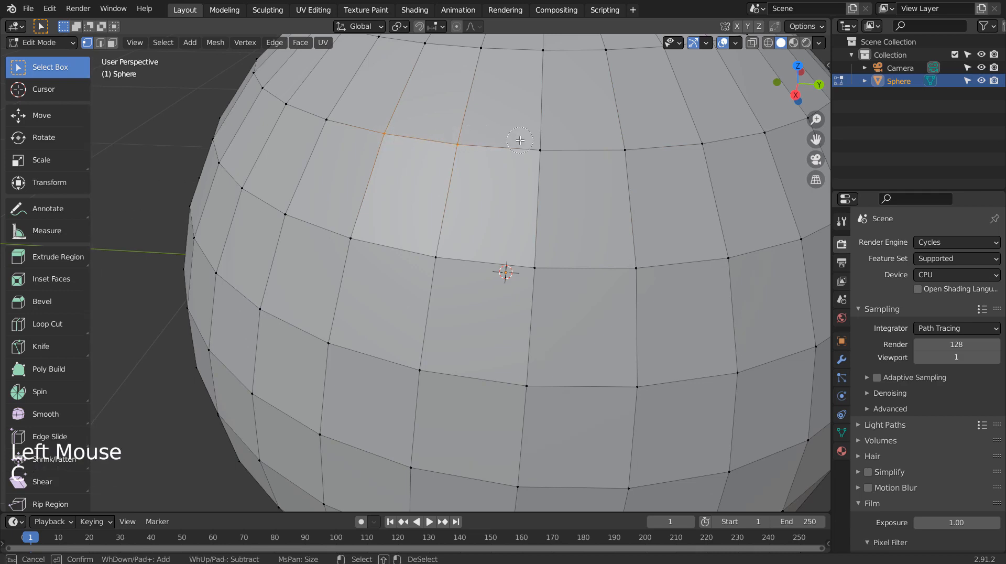
right_click(131, 105)
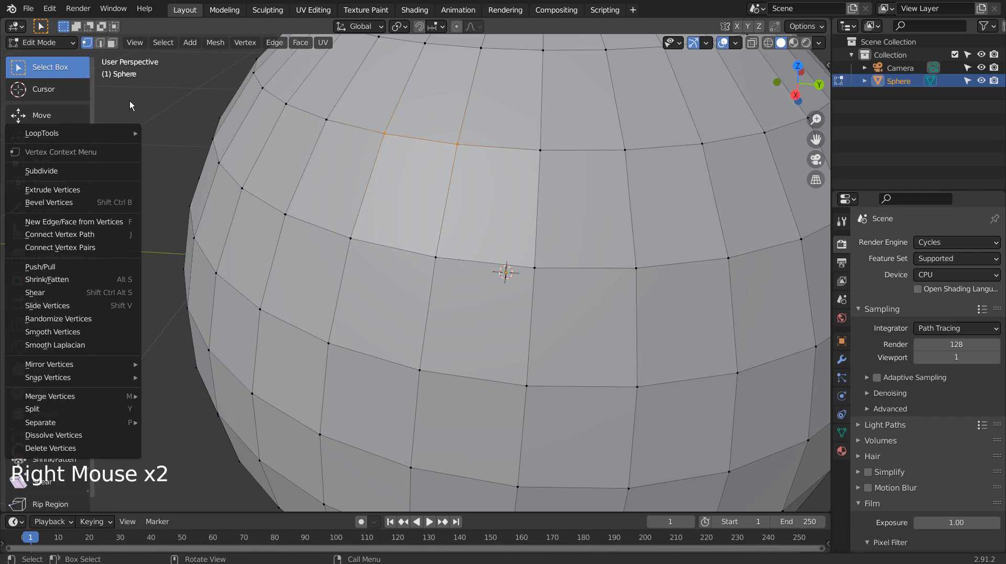
click(405, 172)
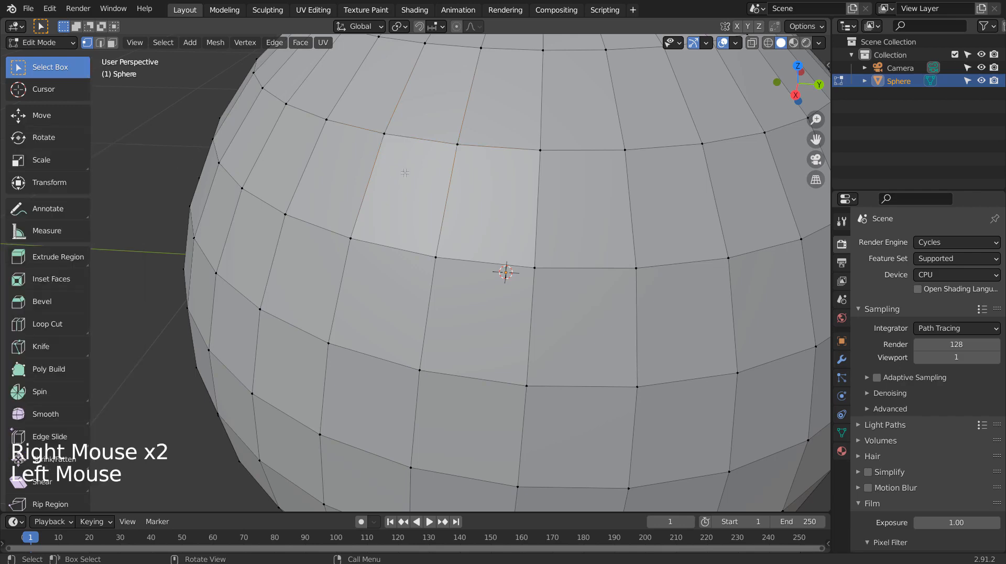
Assign the selected equator loop to a new vertex group 'Group' and return to Object Mode
scroll(down, 3)
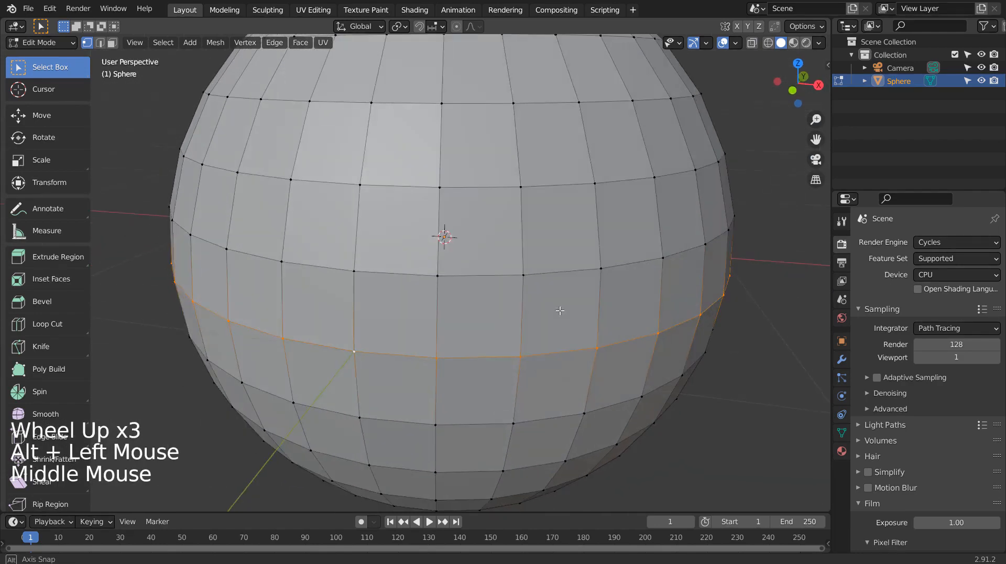
key(shift+z)
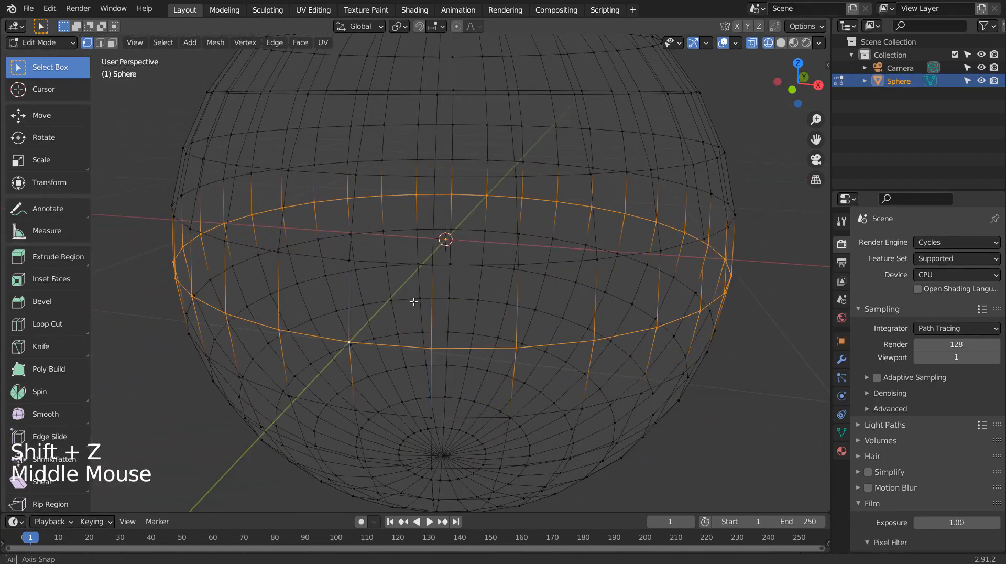
key(ctrl+g)
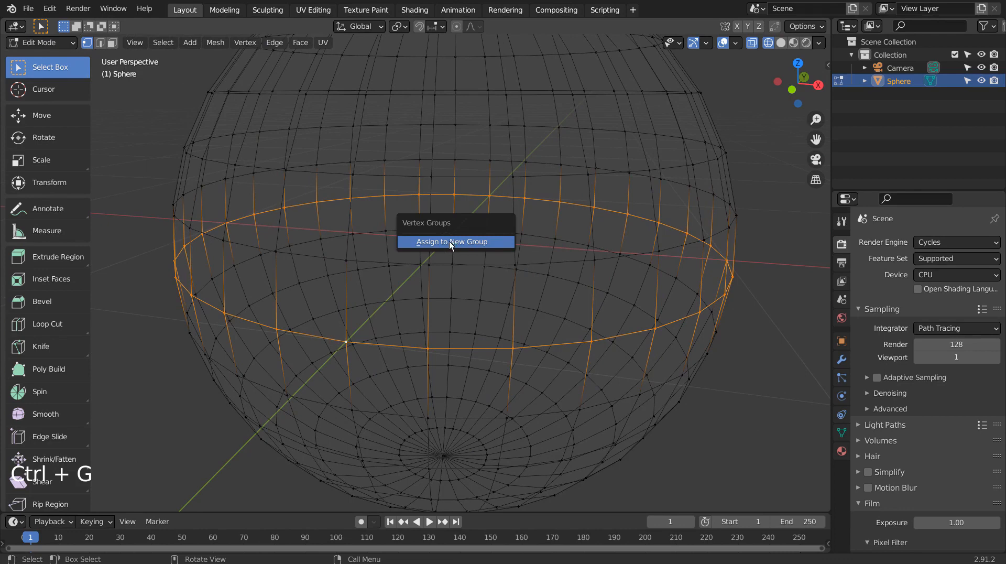
mouse_move(505, 248)
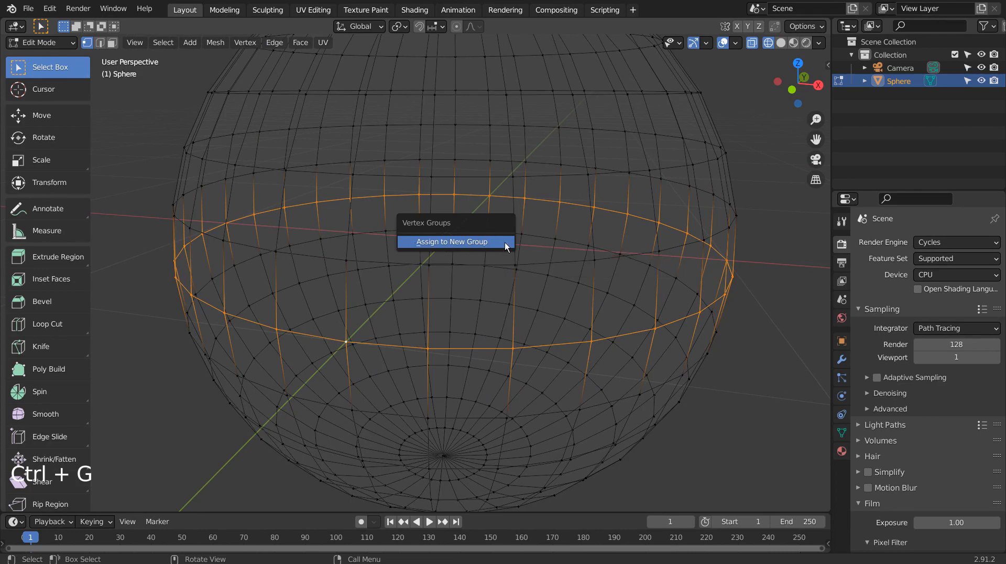
click(453, 242)
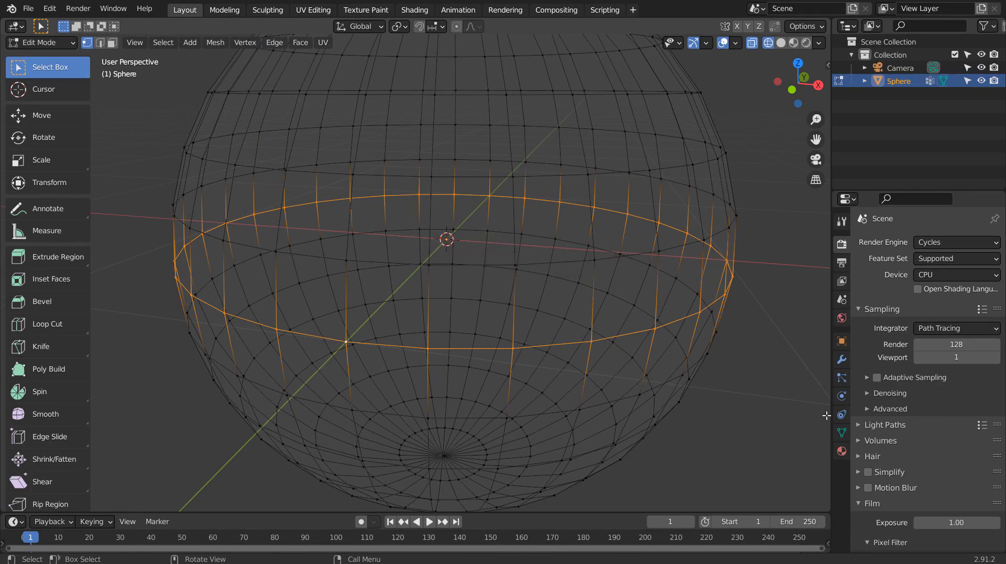
click(842, 433)
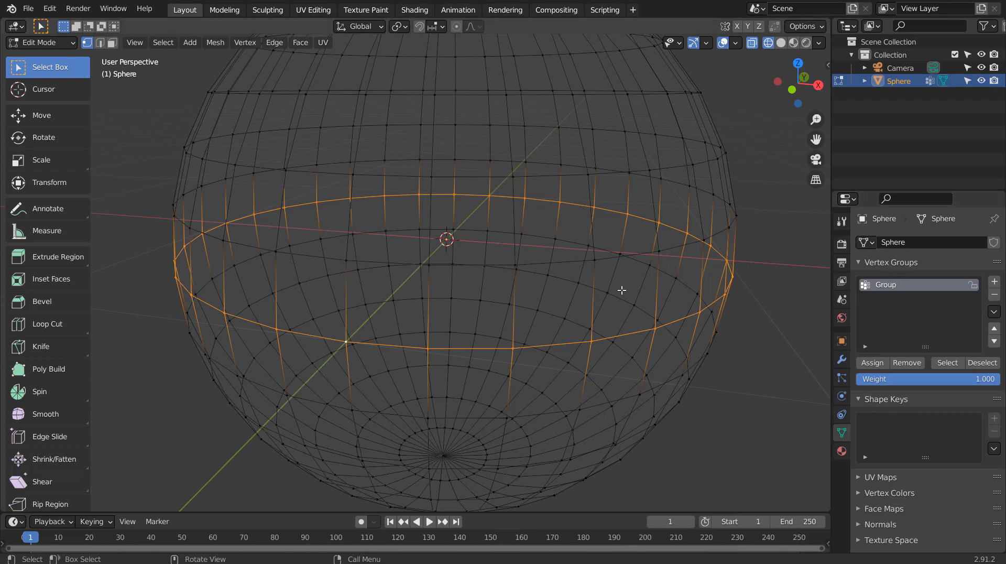
key(Tab)
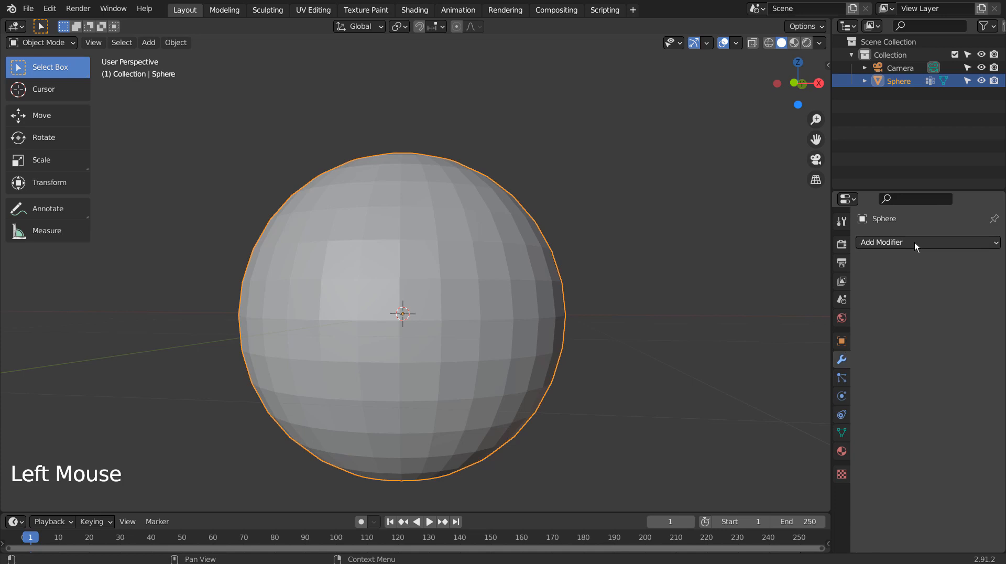
Add a Displace modifier limited to the vertex group 'Group'
click(926, 242)
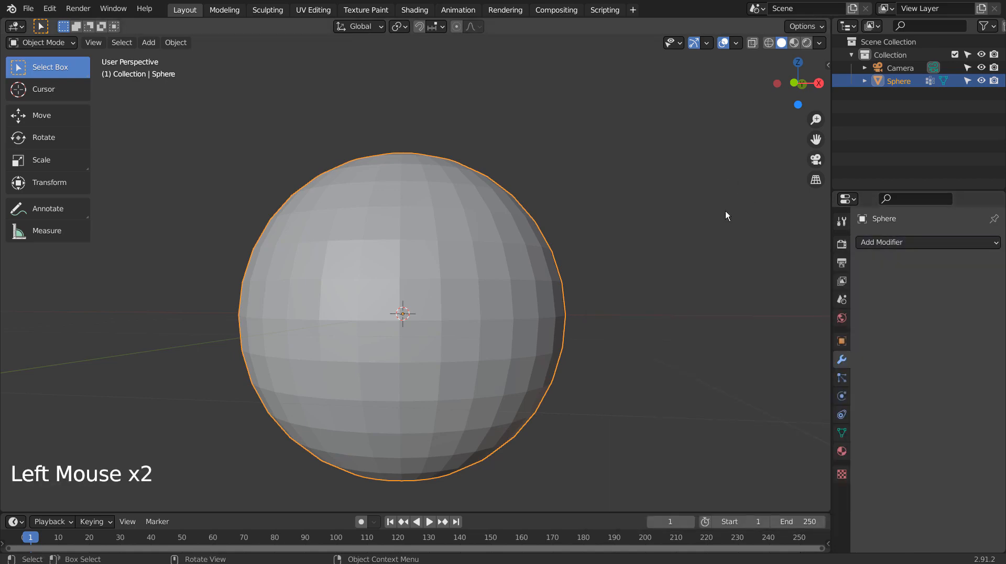
click(926, 242)
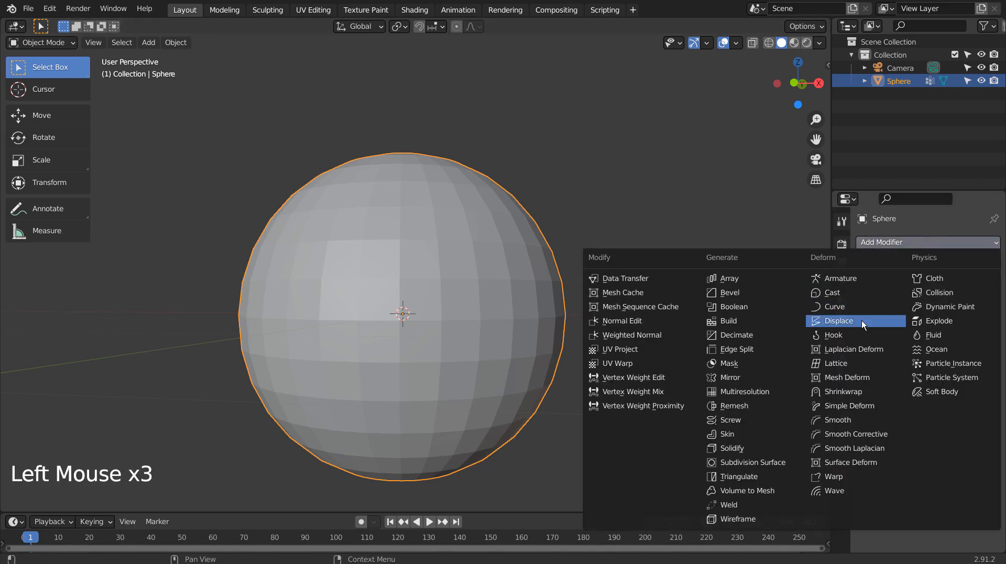
click(838, 321)
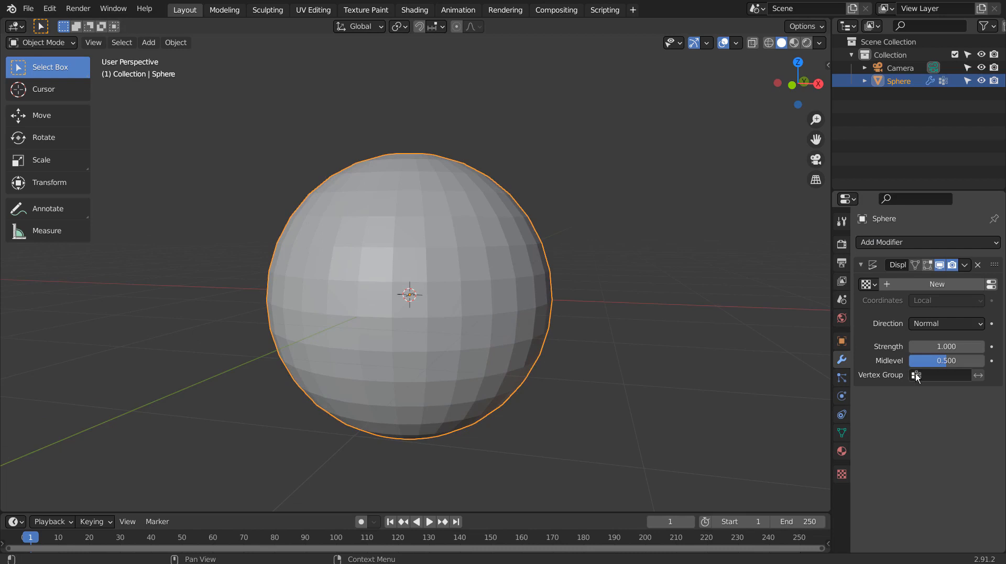
click(917, 374)
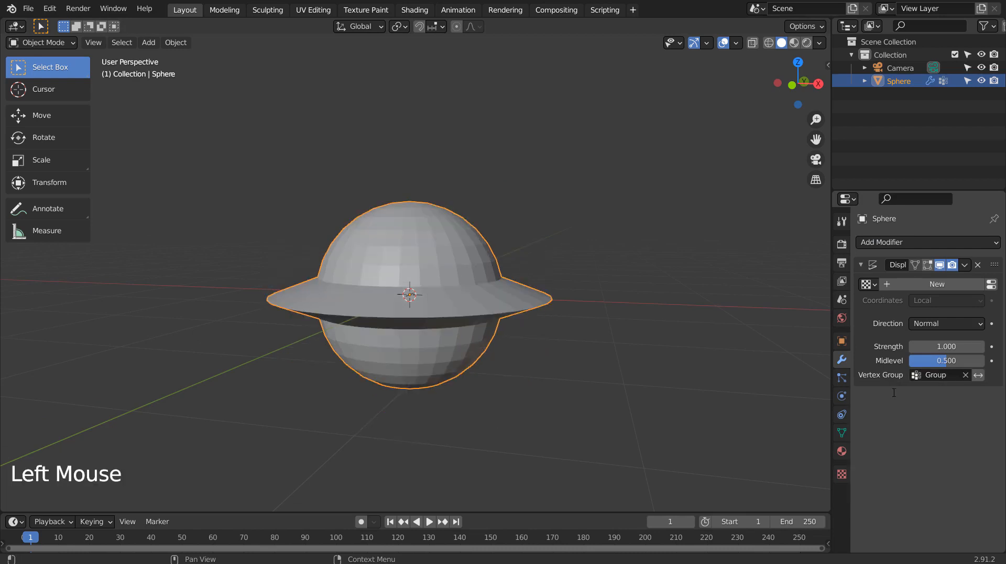
mouse_move(674, 378)
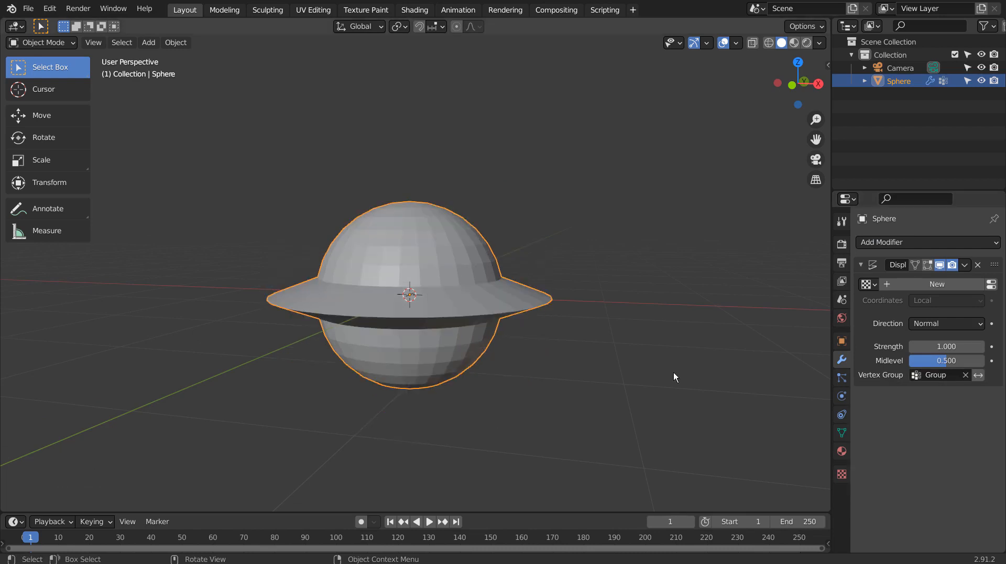
mouse_move(747, 350)
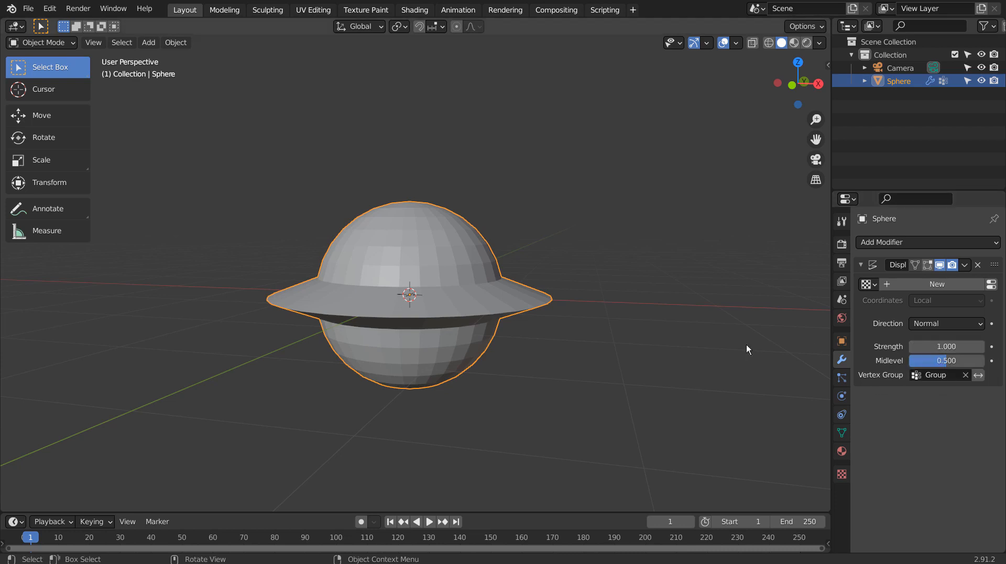
Check the selected middle loop in Edit Mode and return to the whole object
scroll(up, 3)
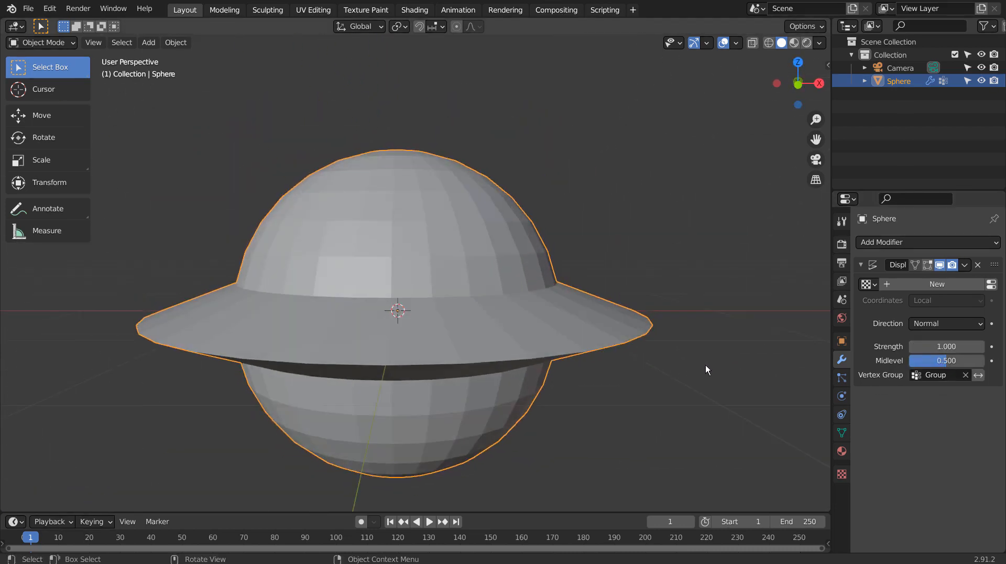
key(Tab)
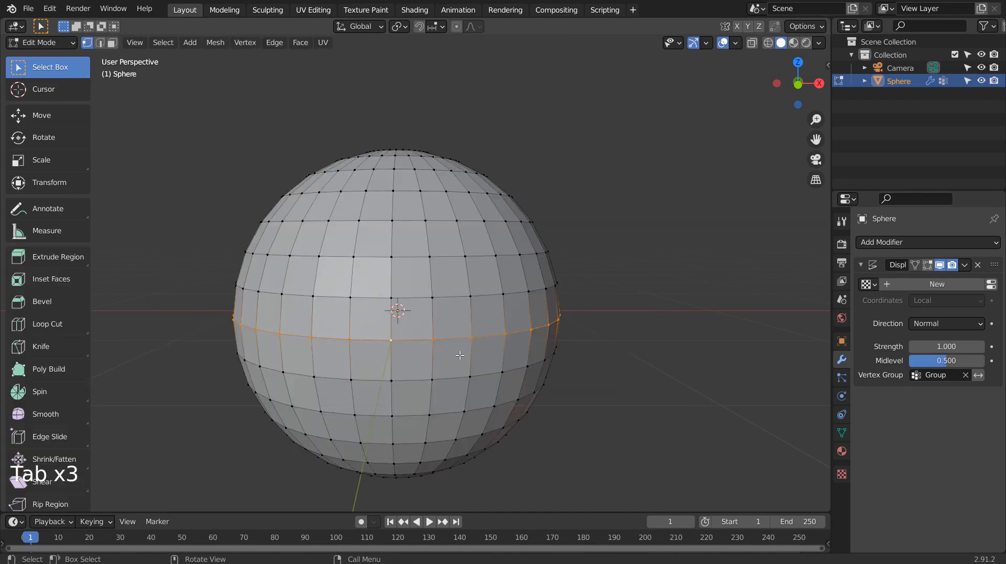
mouse_move(729, 324)
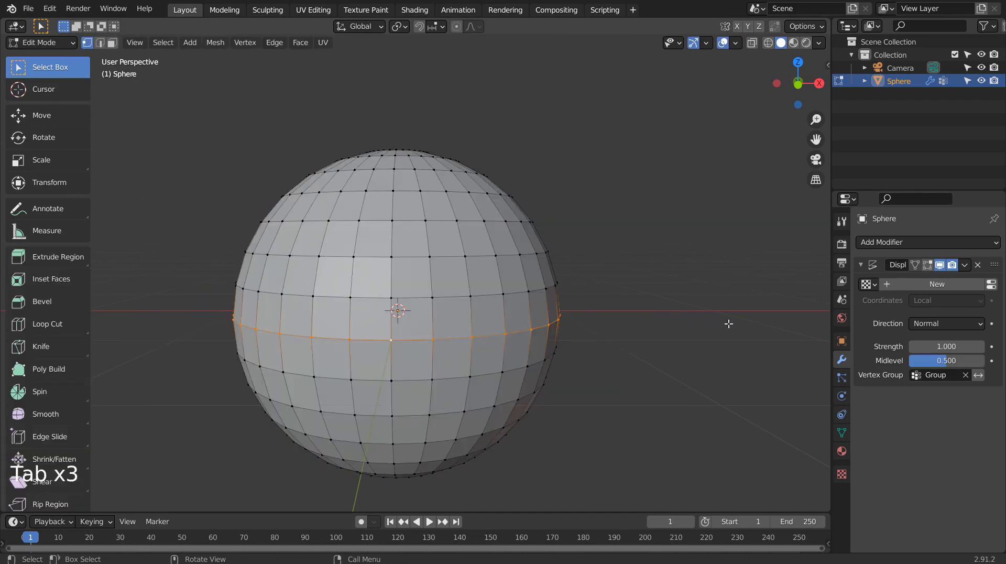
key(Tab)
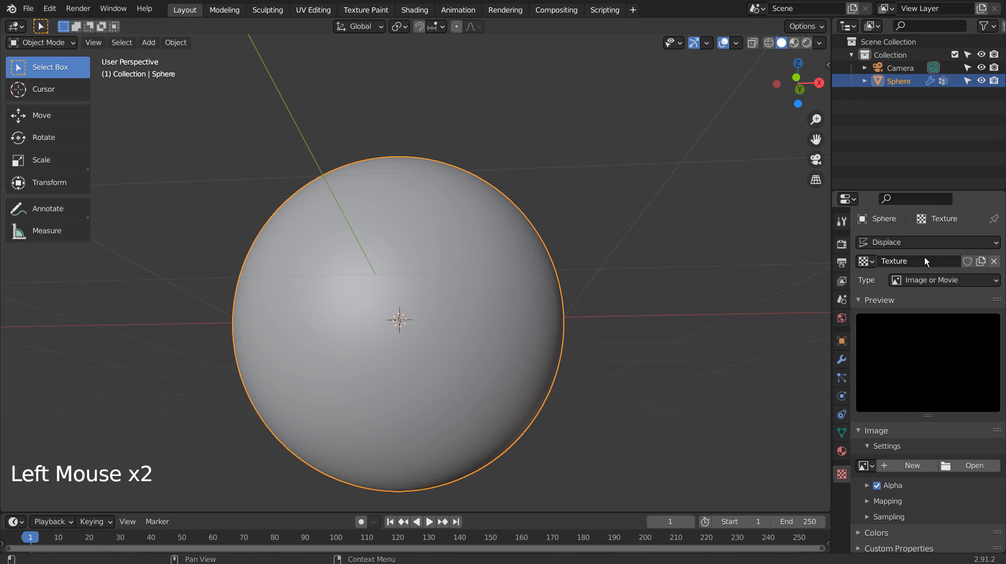
Set the displacement texture type to Clouds and raise Strength to 1.5
click(943, 280)
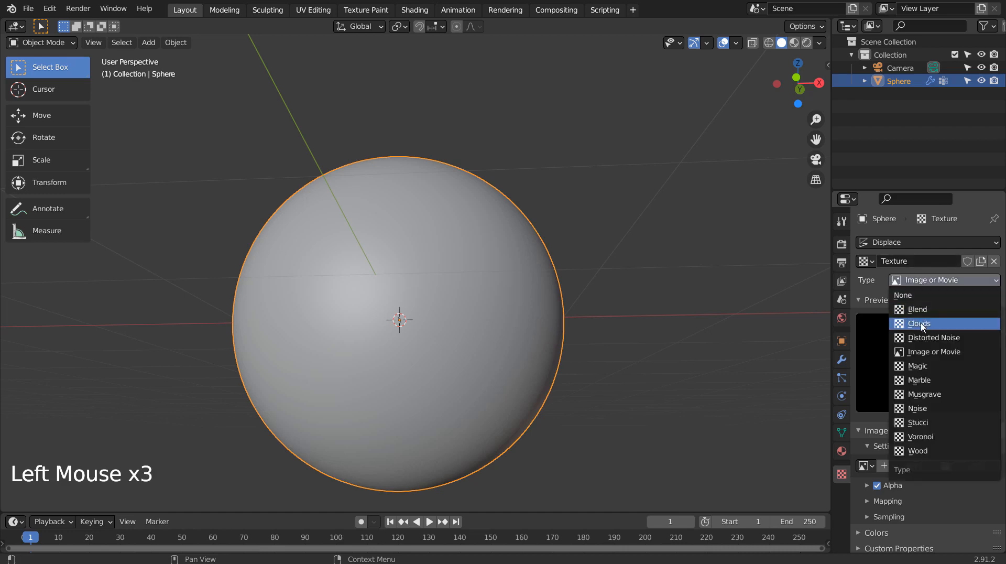
click(920, 323)
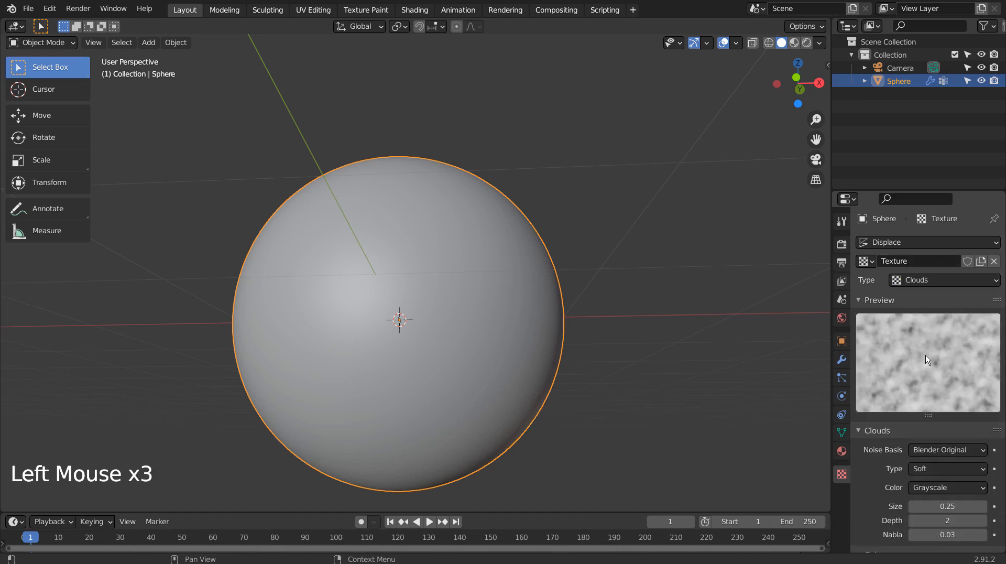
click(841, 360)
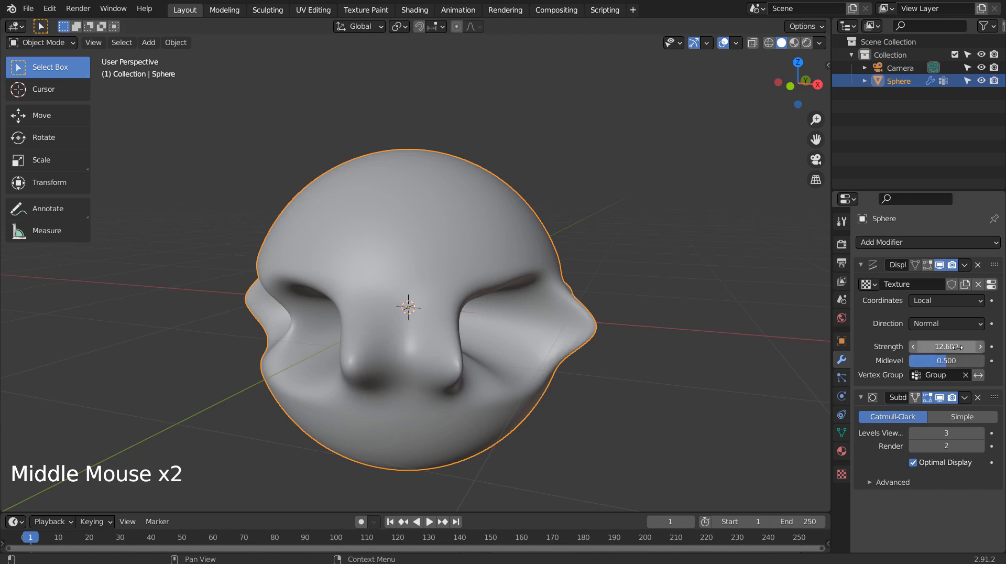
click(946, 348)
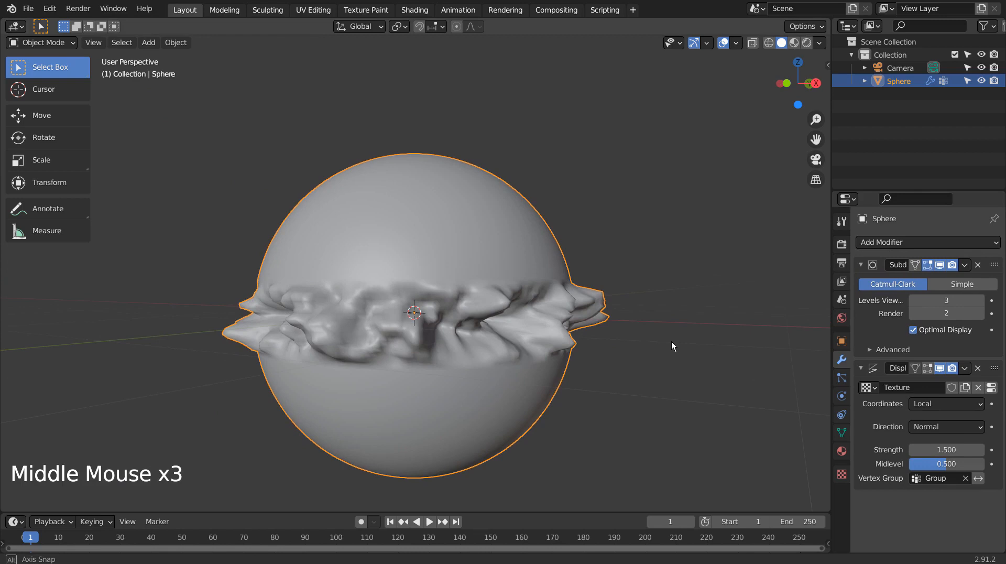
Switch to Rendered shading and give the sphere a new shiny metallic red material
scroll(down, 3)
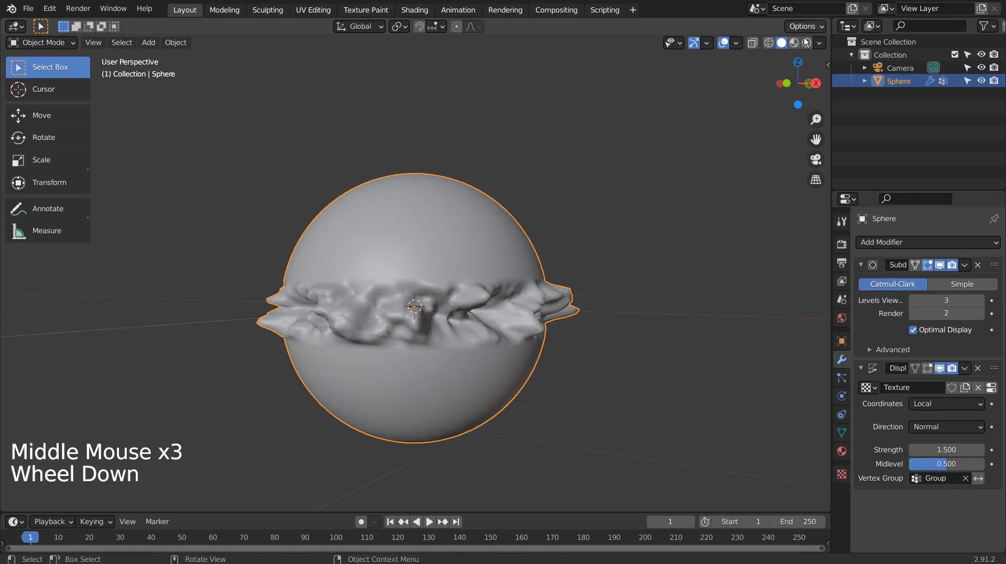
click(794, 42)
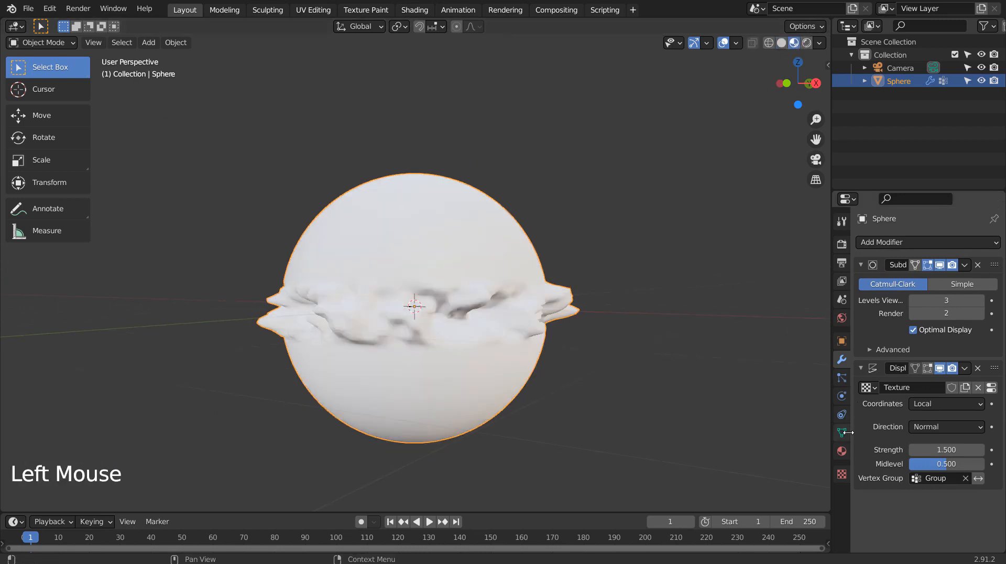
click(842, 360)
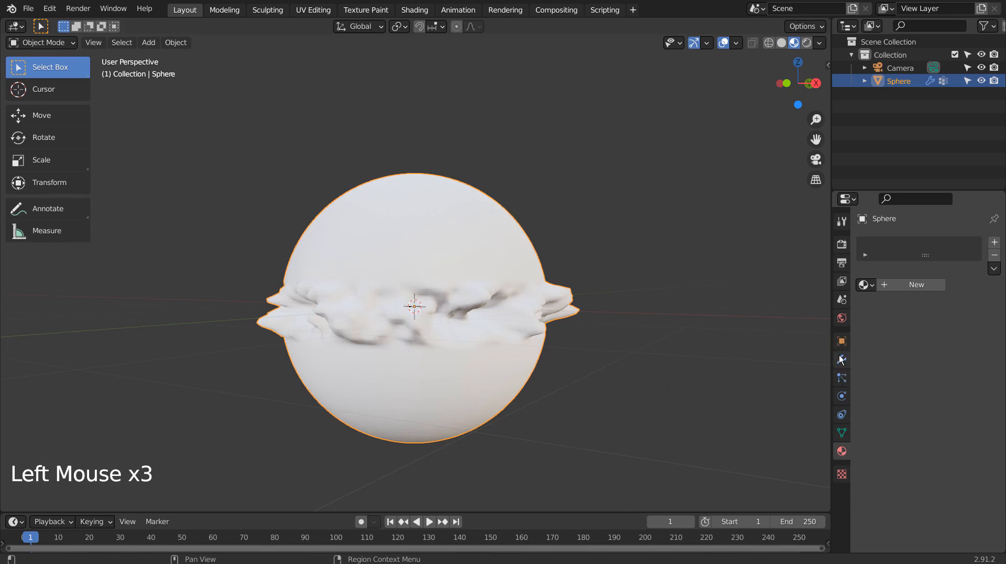
click(842, 360)
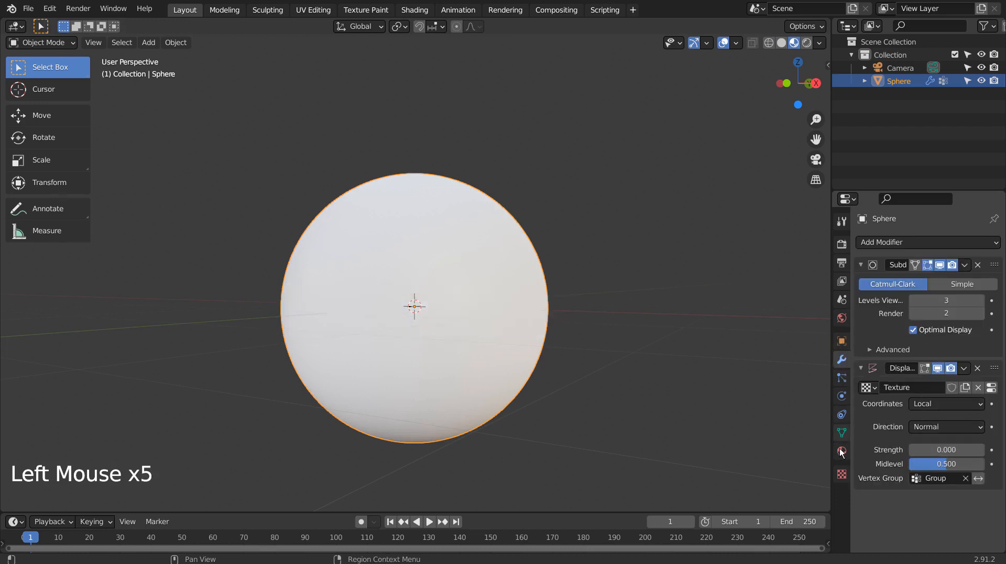
click(841, 451)
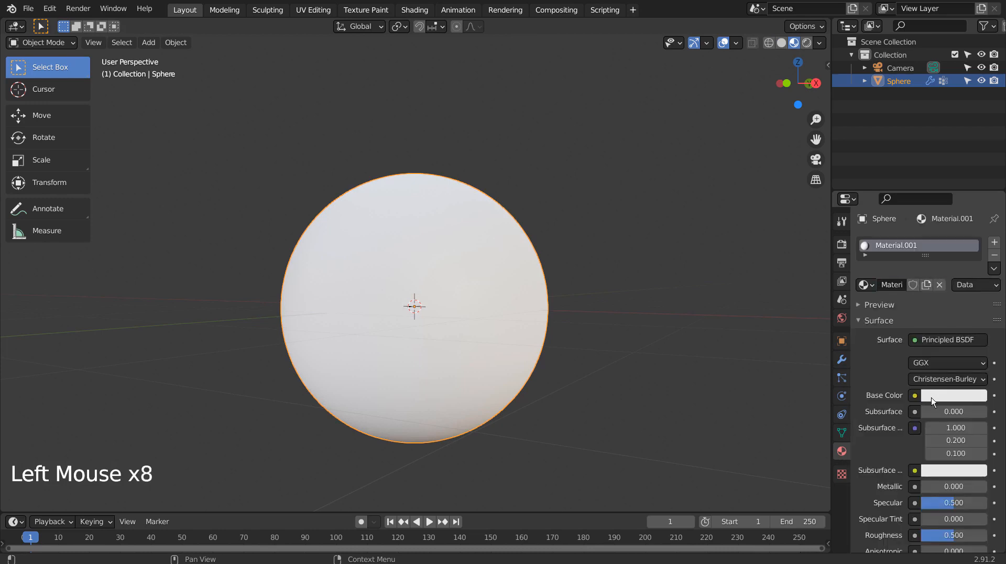
click(956, 395)
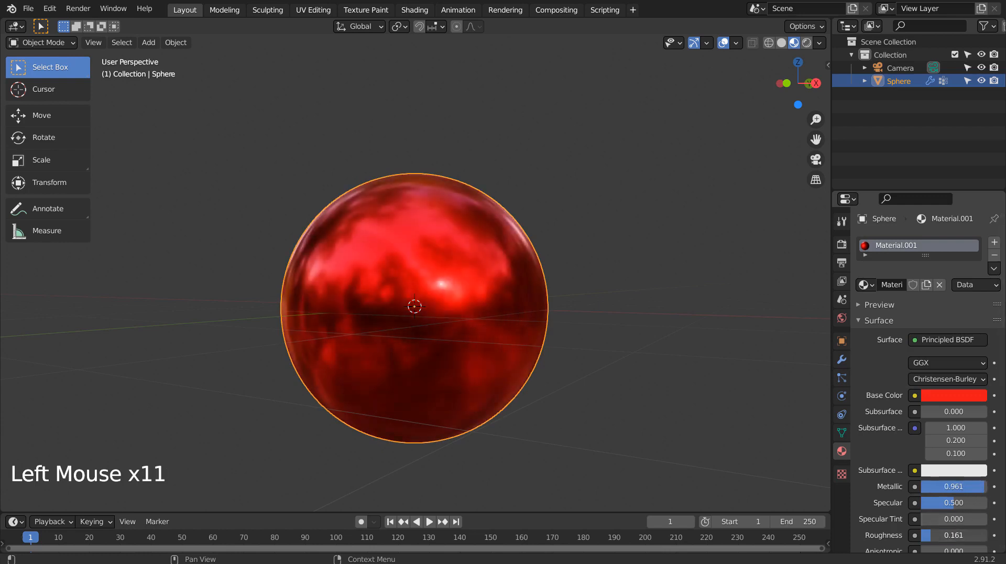
scroll(up, 3)
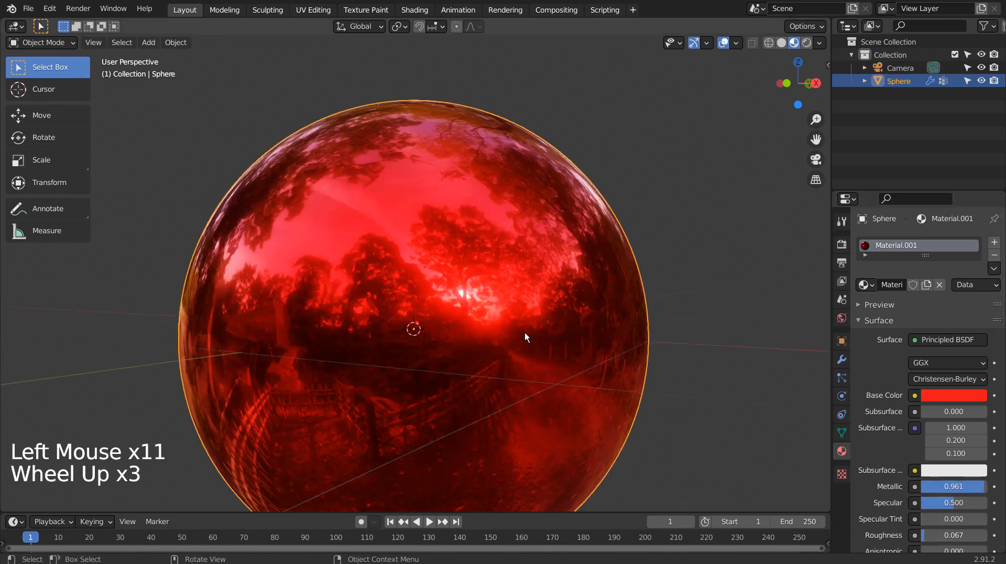
scroll(down, 3)
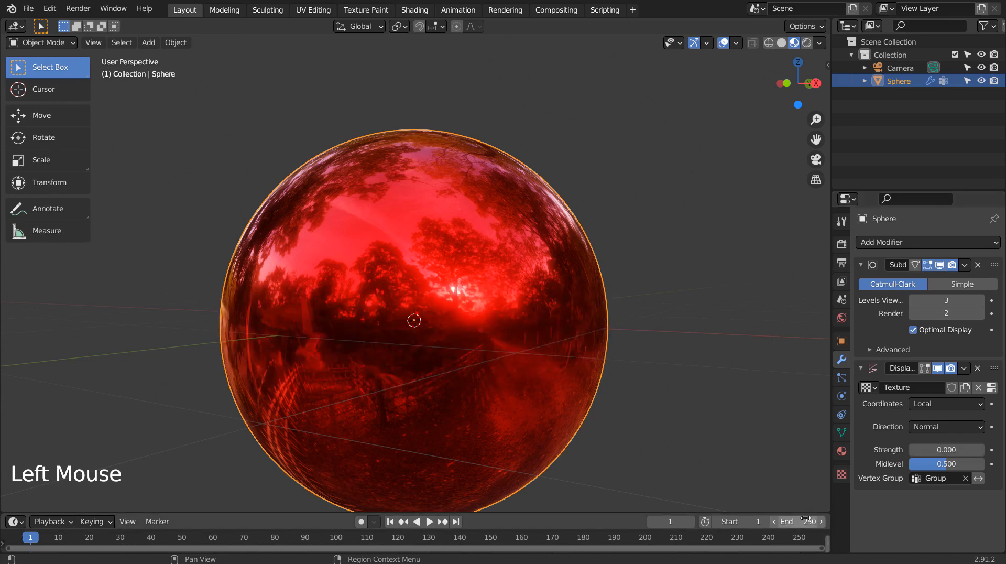
Set End frame 50 and keyframe Strength 0 at start, 2 at frame 25, 0 at frame 50
double_click(786, 521)
text(50)
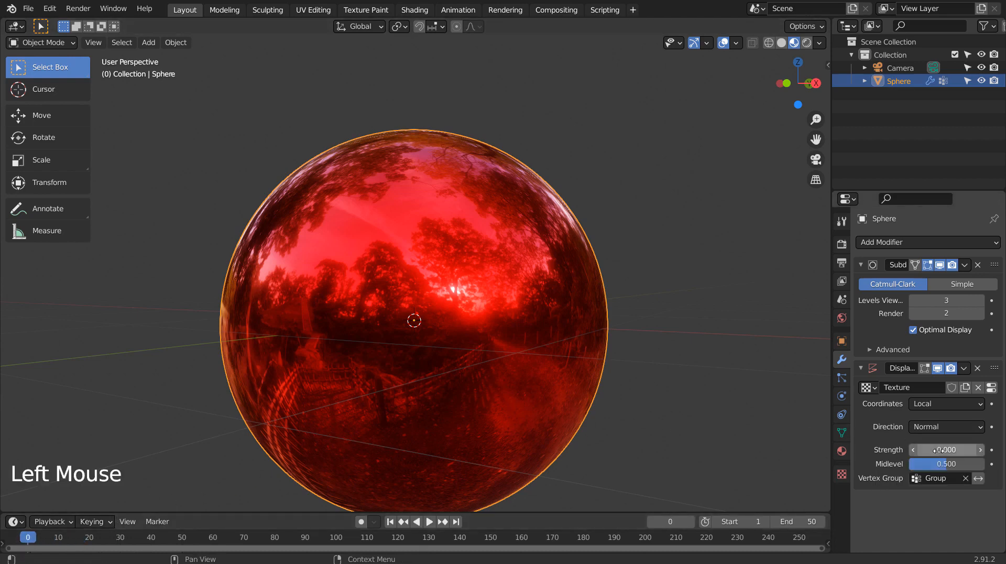
click(946, 448)
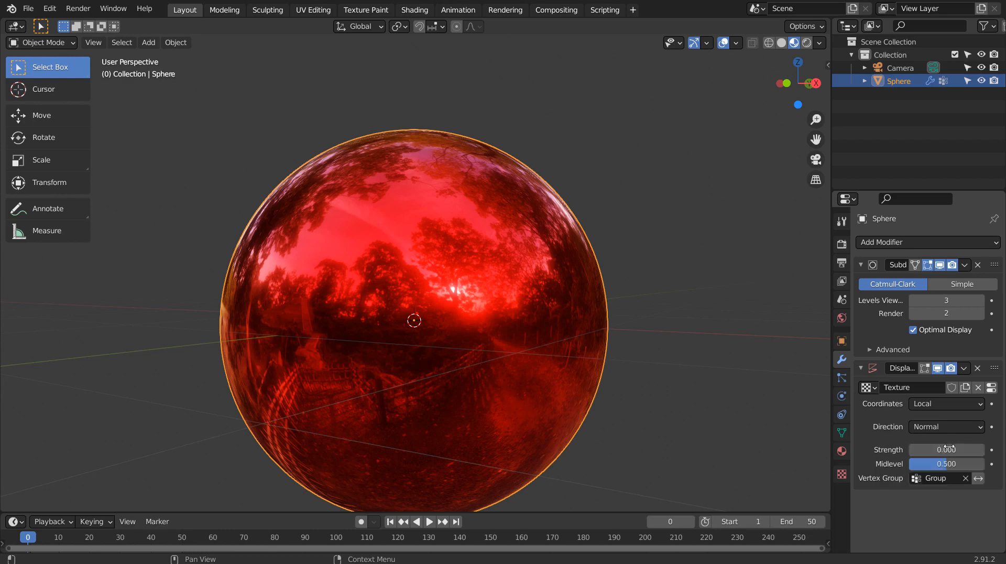
click(945, 448)
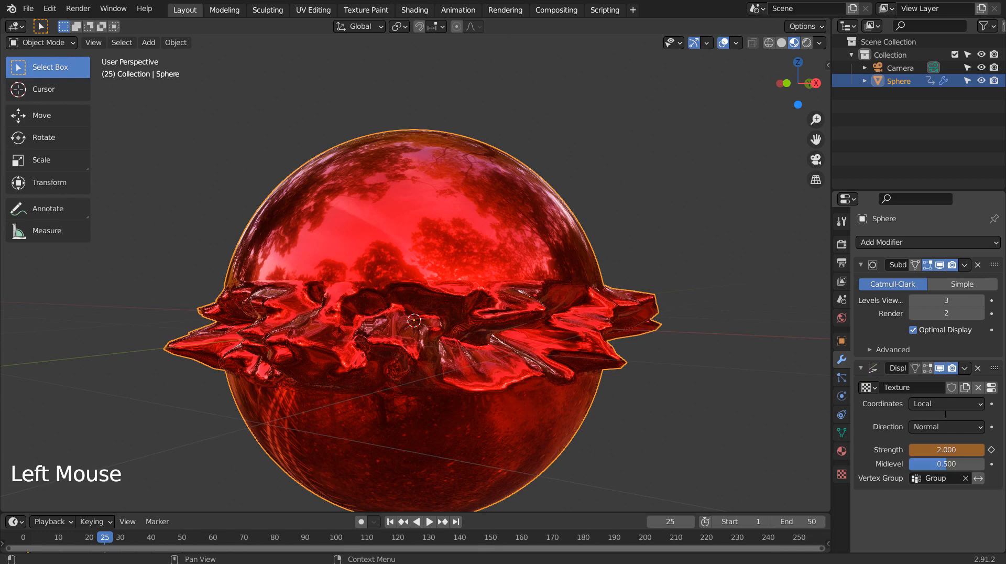
mouse_move(945, 448)
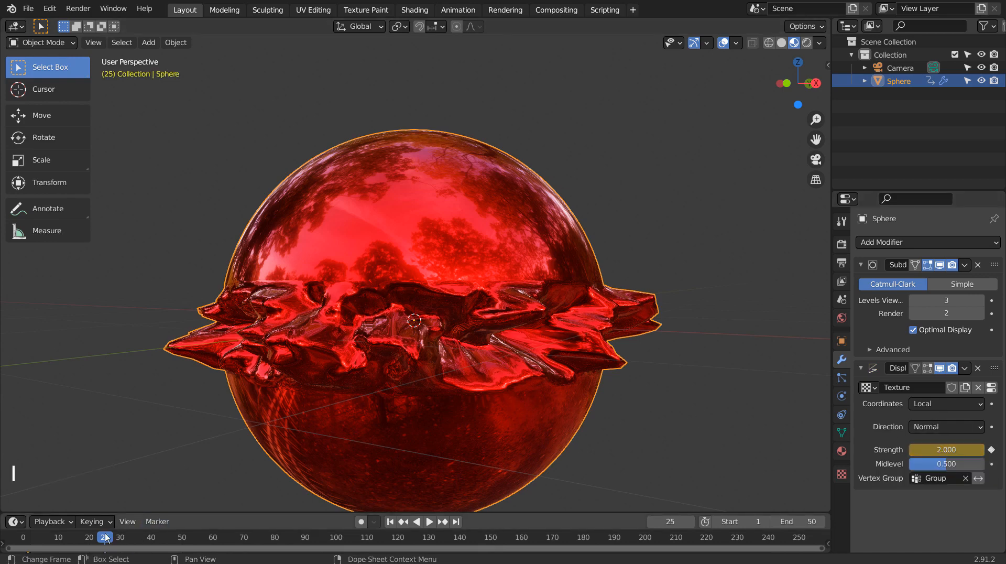
click(427, 521)
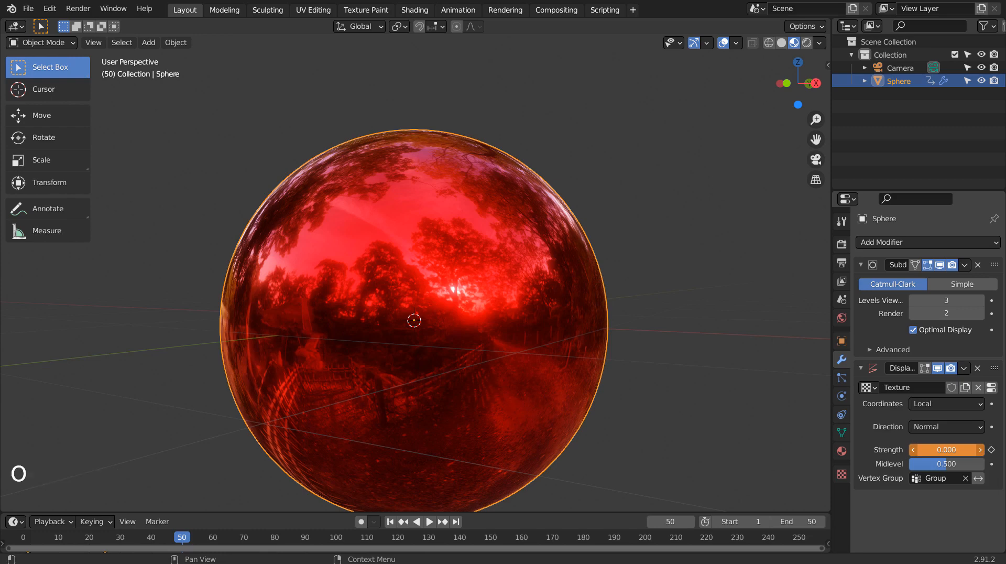
click(946, 448)
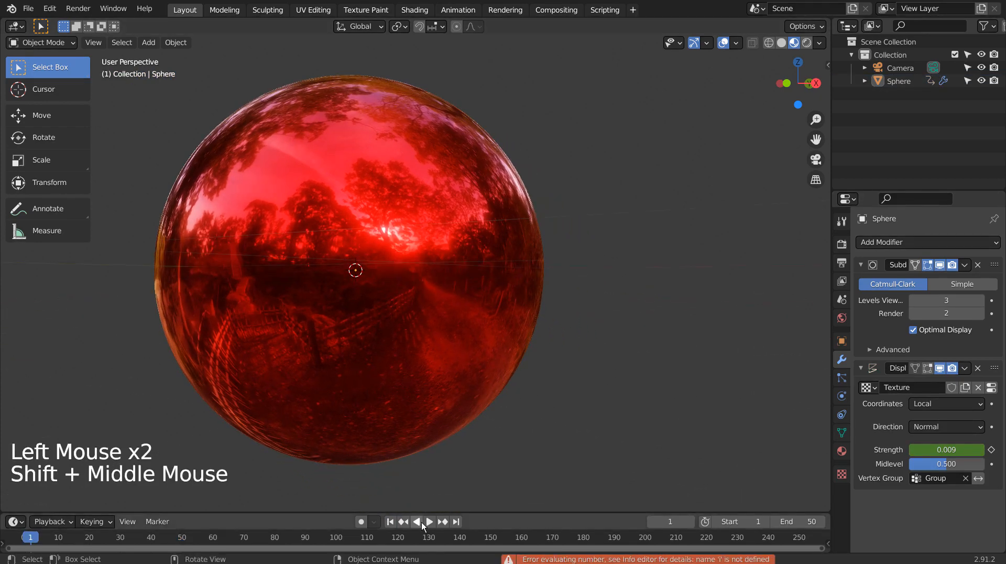
Play the animation so the middle band crumples outward and settles back
click(429, 521)
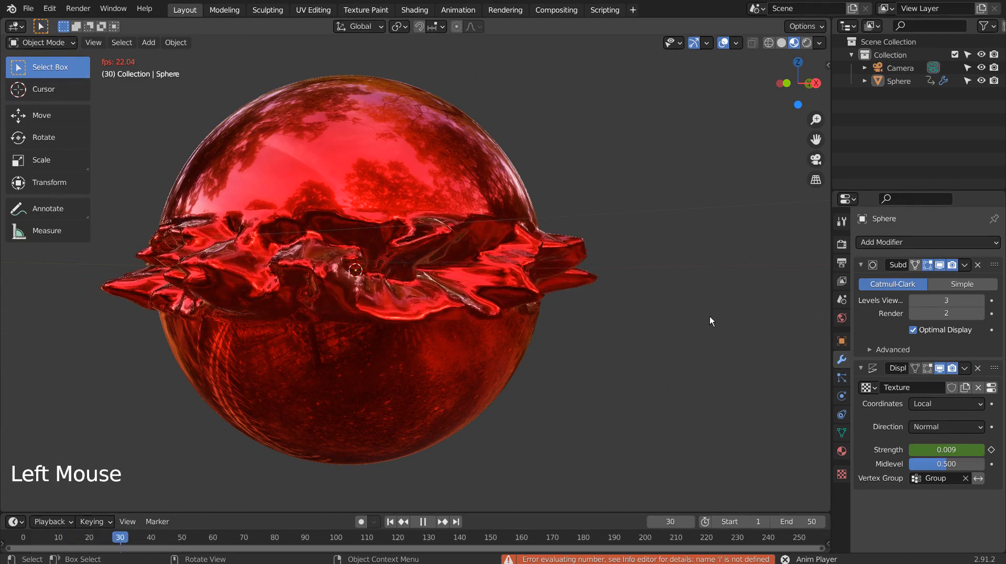